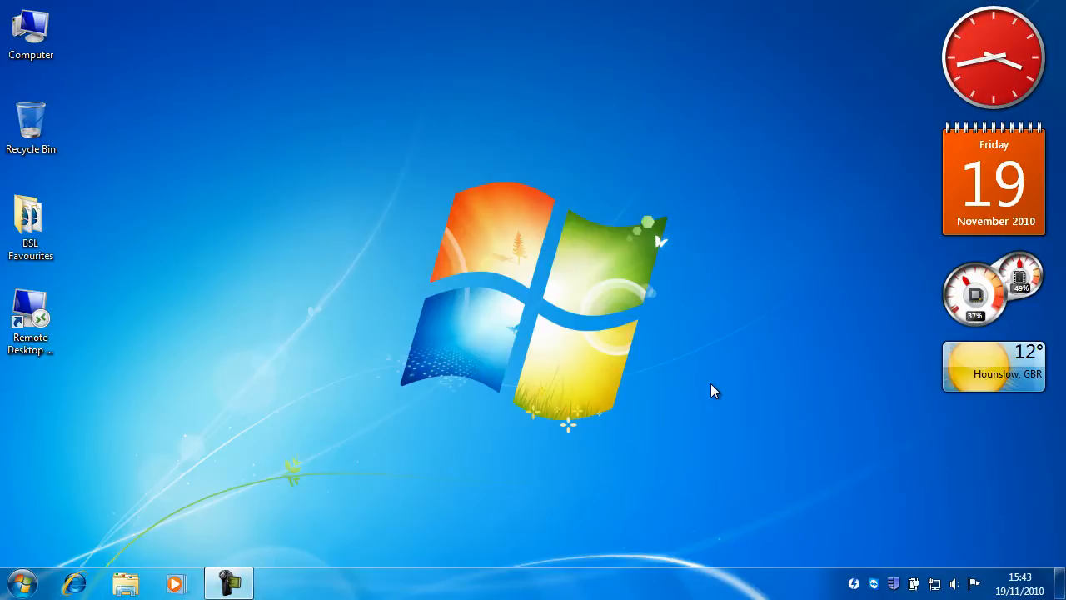
pyautogui.moveTo(685, 405)
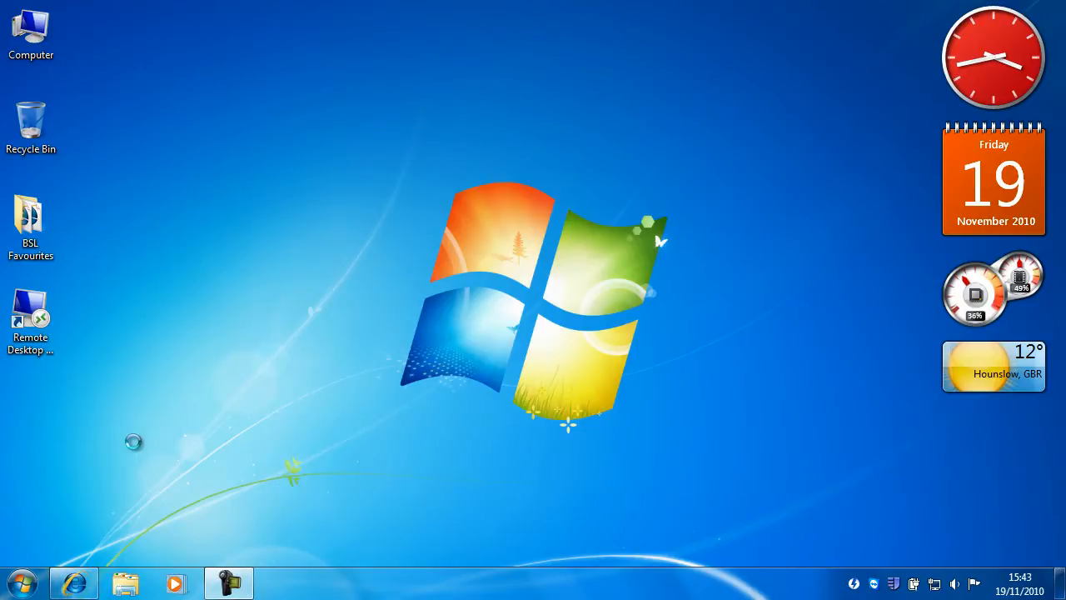
# Browse to the ESXi host at 192.168.137.200 in Internet Explorer, reaching the certificate warning
pyautogui.click(74, 583)
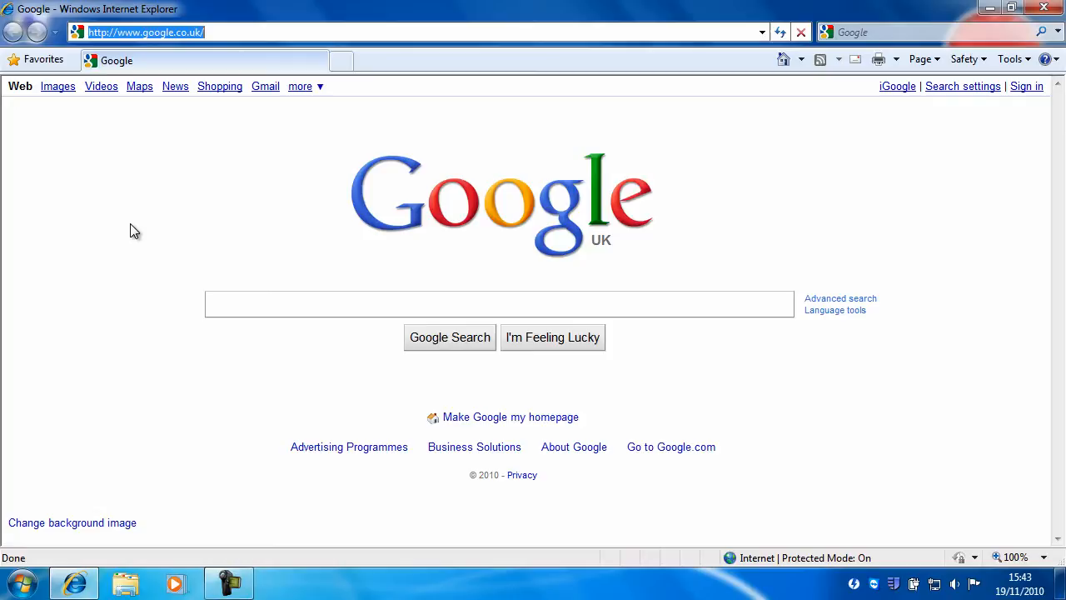
pyautogui.write('1')
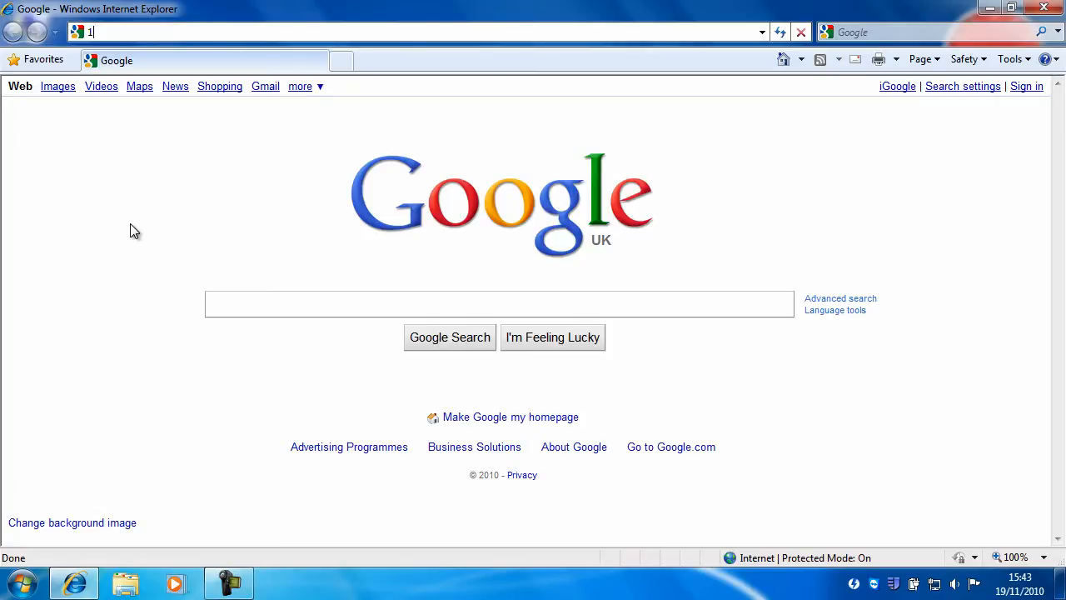
pyautogui.write('92.168.137.200/')
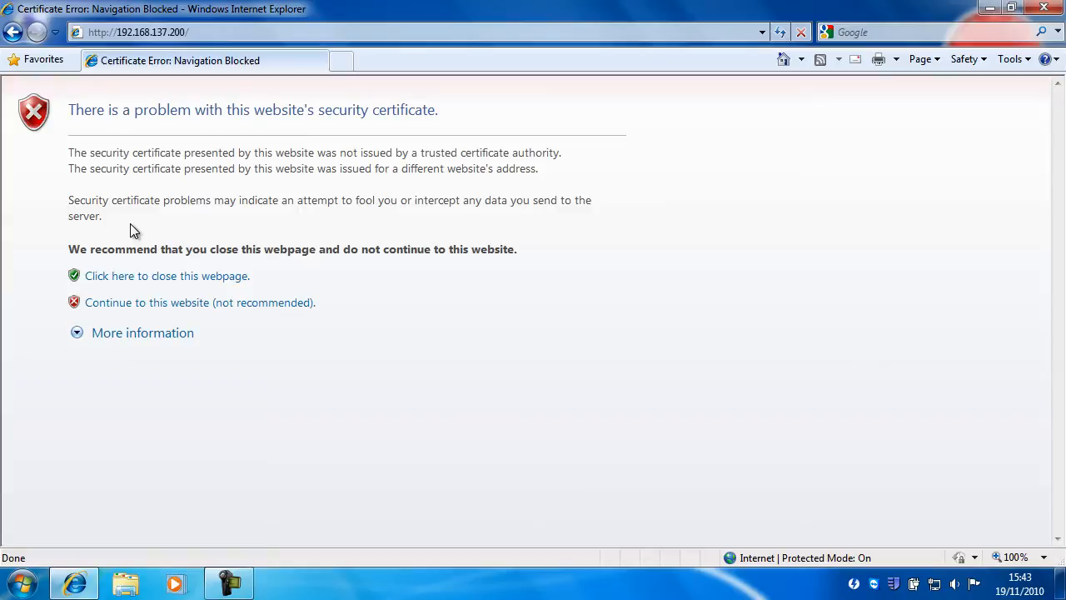
pyautogui.moveTo(123, 276)
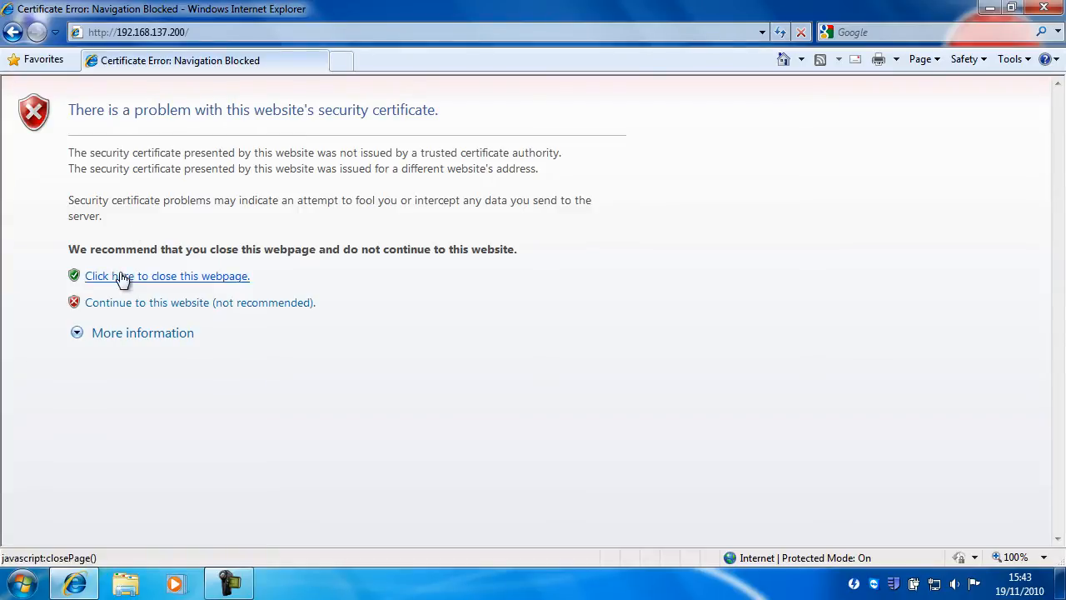
pyautogui.moveTo(192, 303)
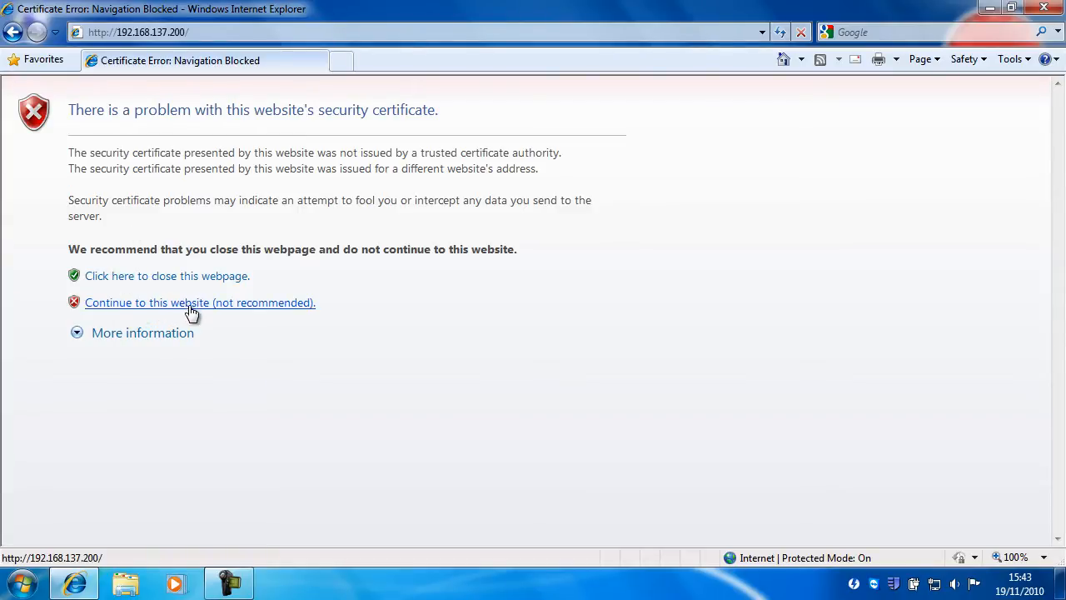
# Continue past the certificate warning to the ESXi welcome page and start the vSphere Client download
pyautogui.click(200, 303)
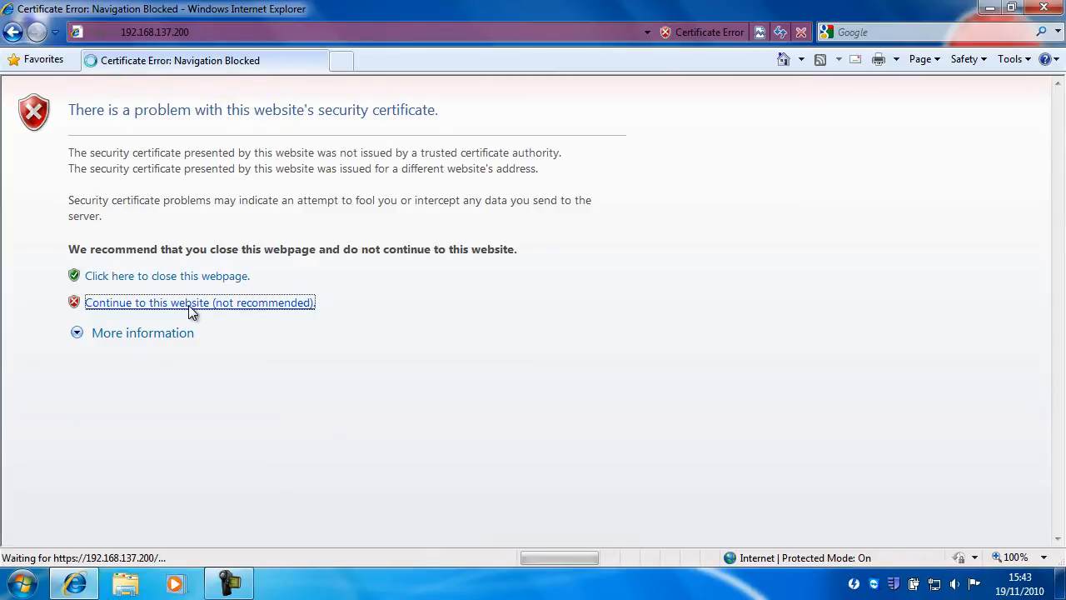
pyautogui.click(200, 303)
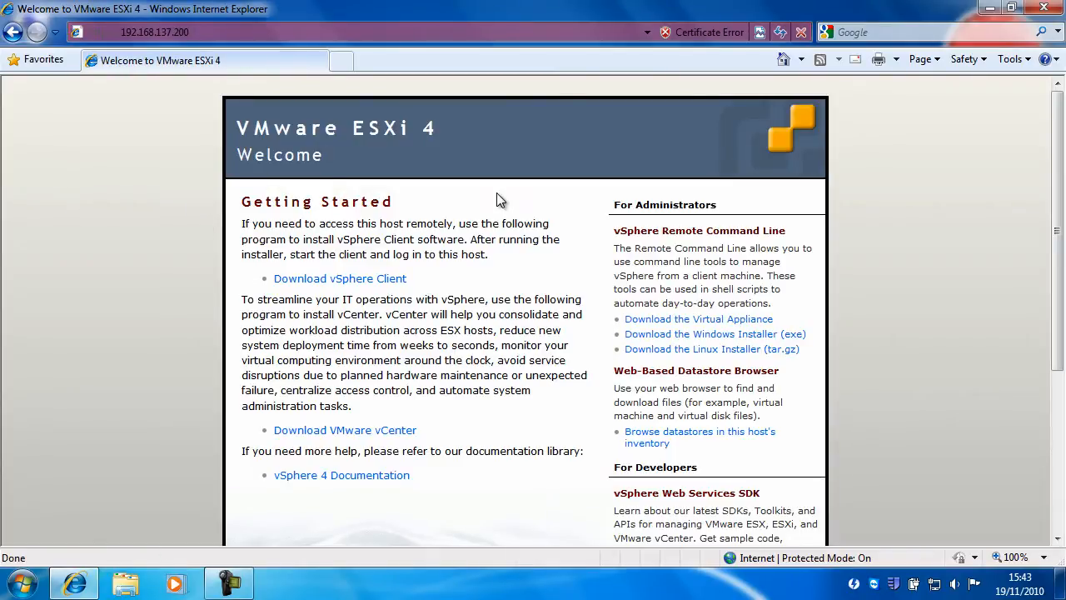
pyautogui.moveTo(348, 283)
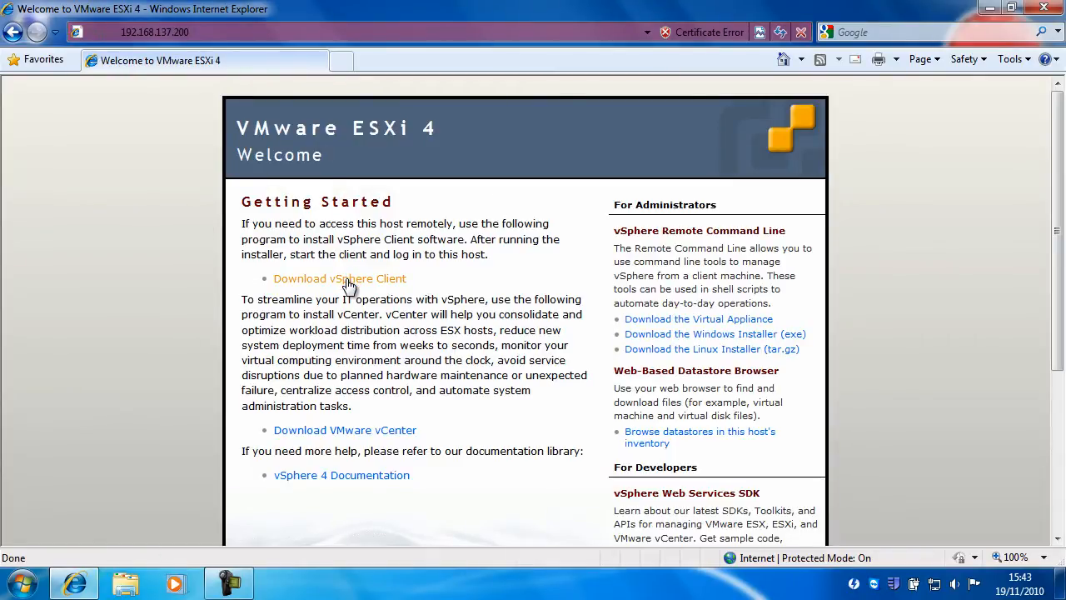
pyautogui.moveTo(383, 285)
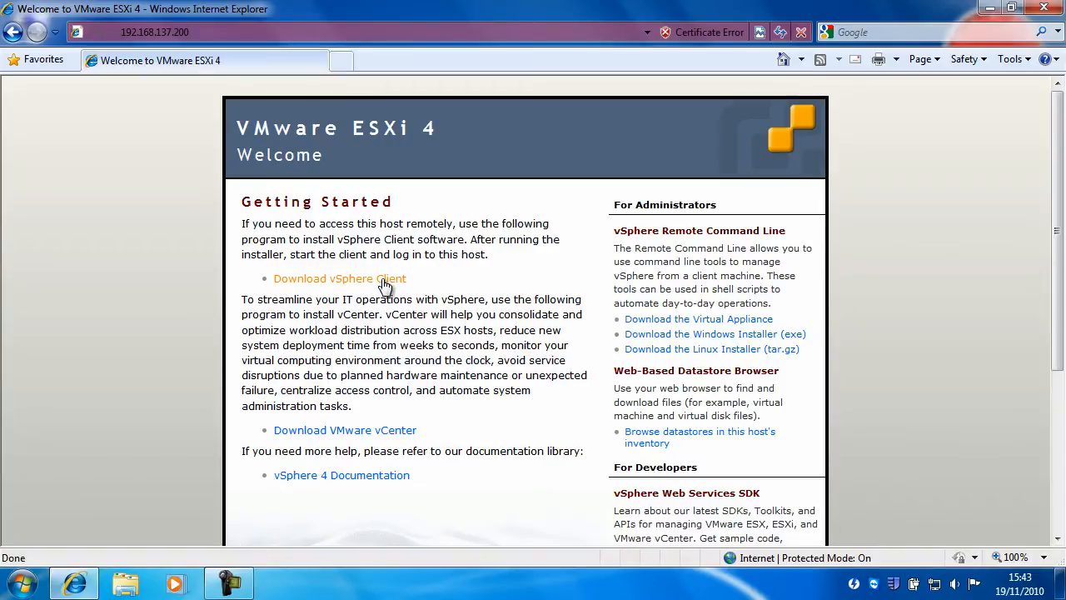
pyautogui.click(340, 278)
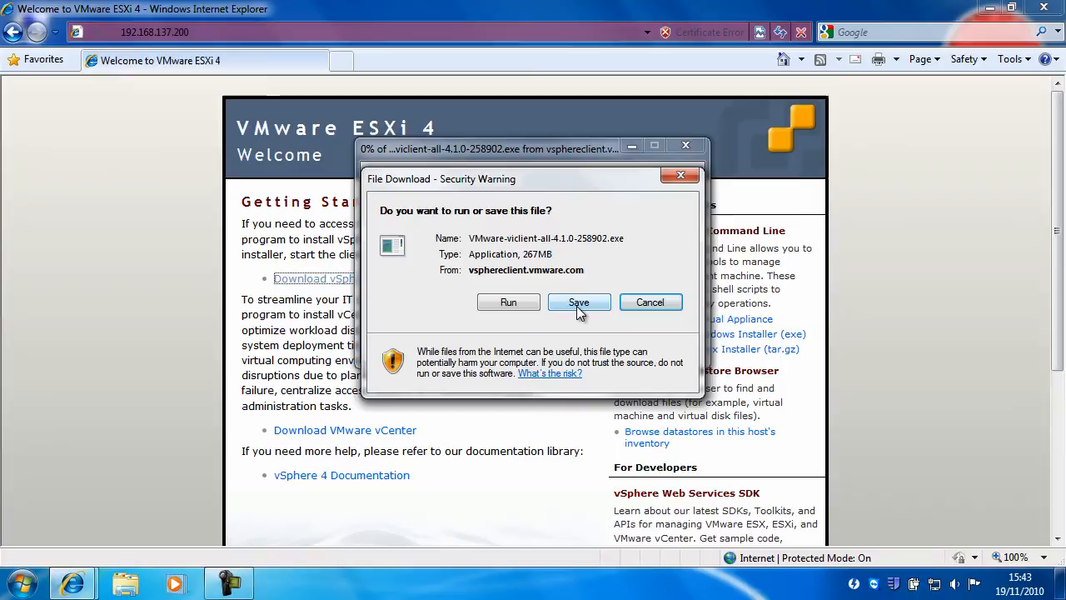
# Save the vSphere Client installer into Downloads and return to the ESXi welcome page
pyautogui.click(579, 301)
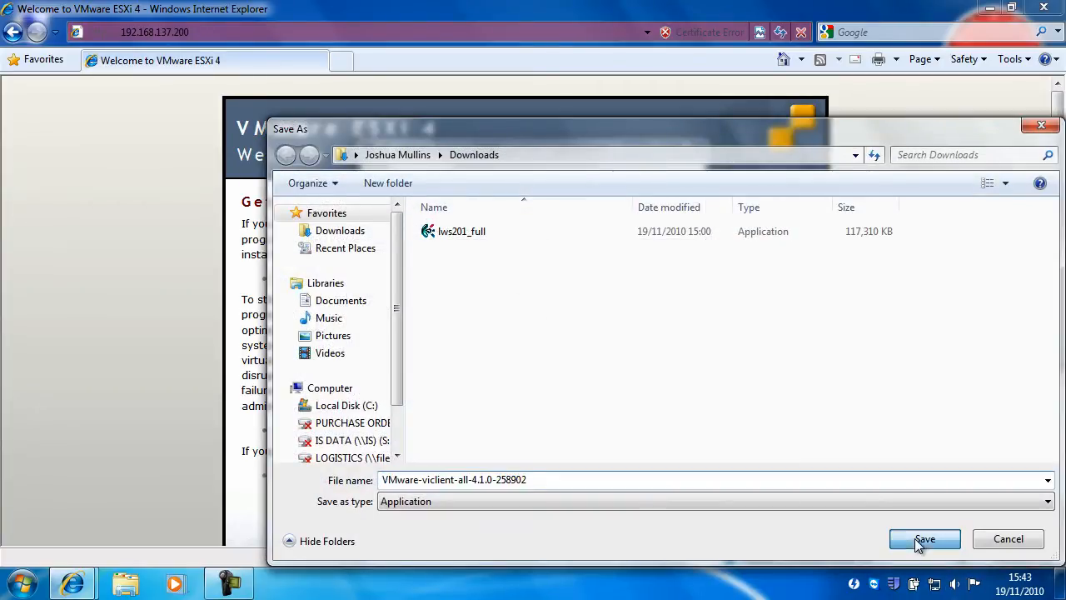
pyautogui.click(925, 539)
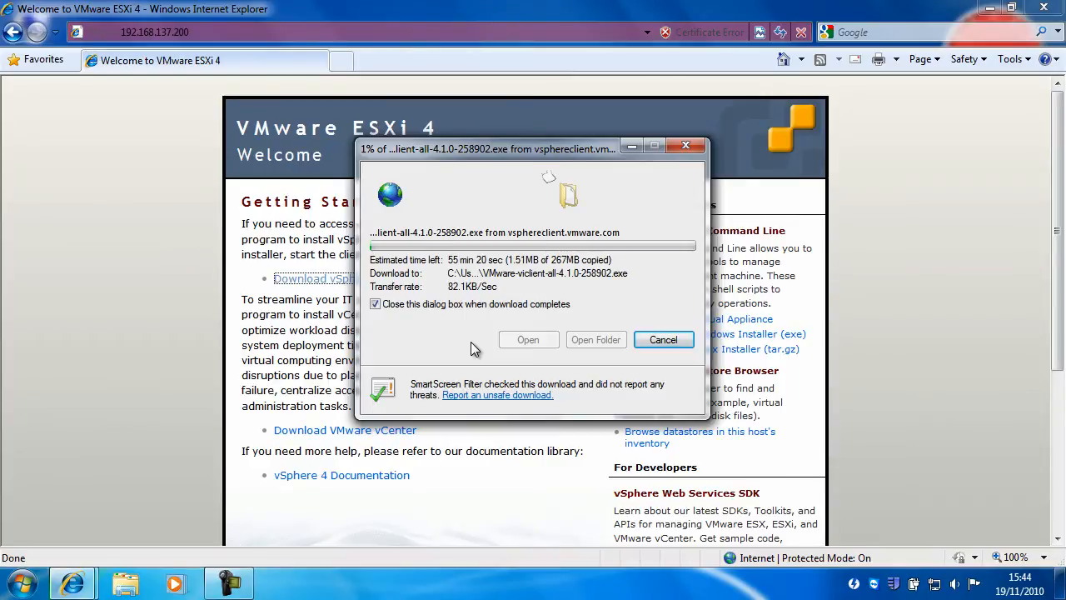
pyautogui.moveTo(650, 101)
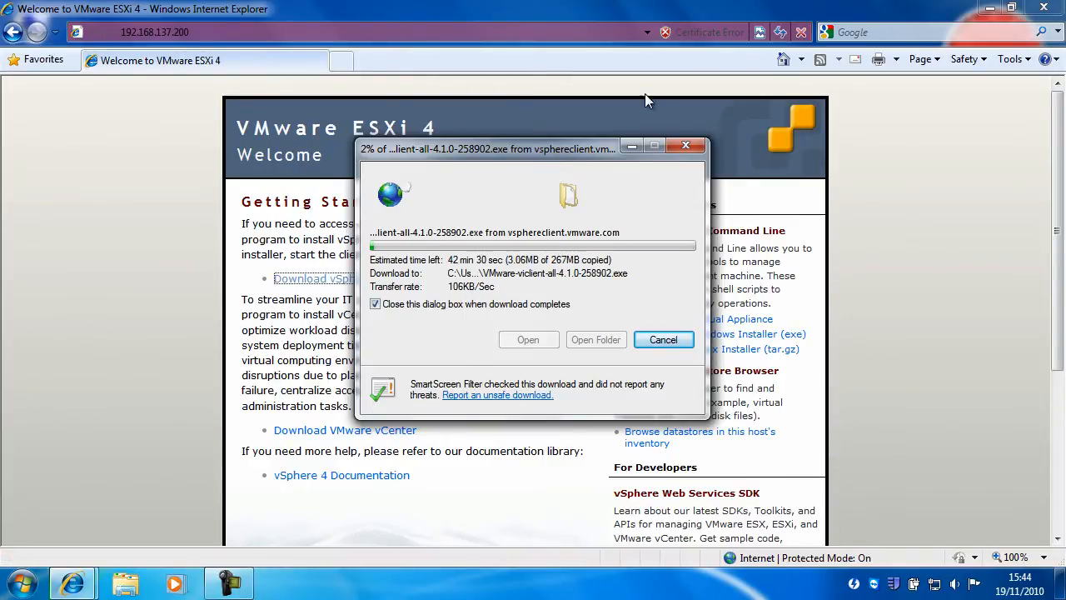
pyautogui.click(663, 340)
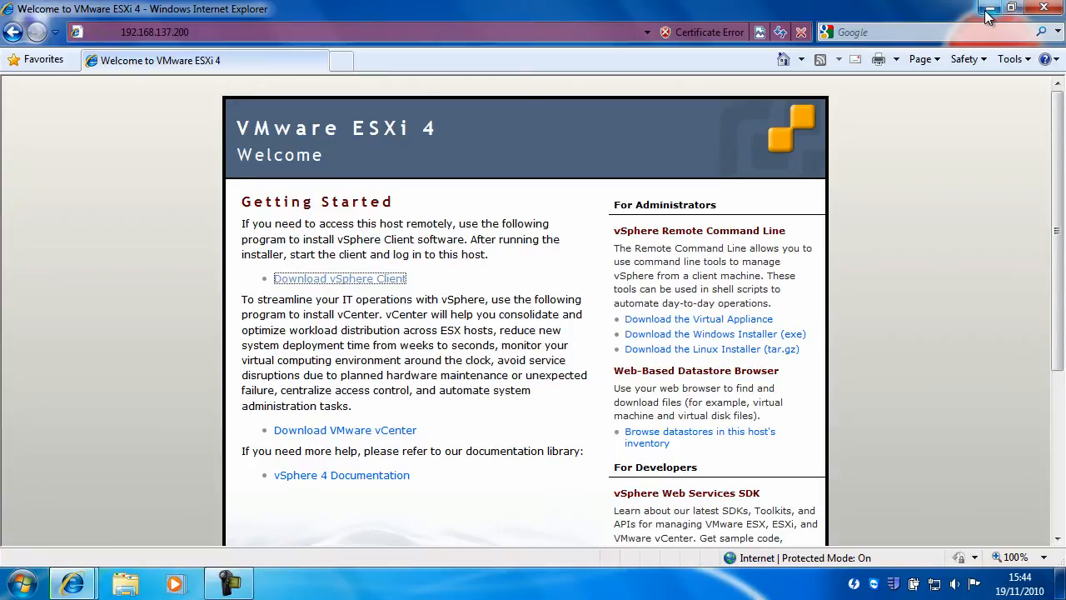
pyautogui.moveTo(989, 10)
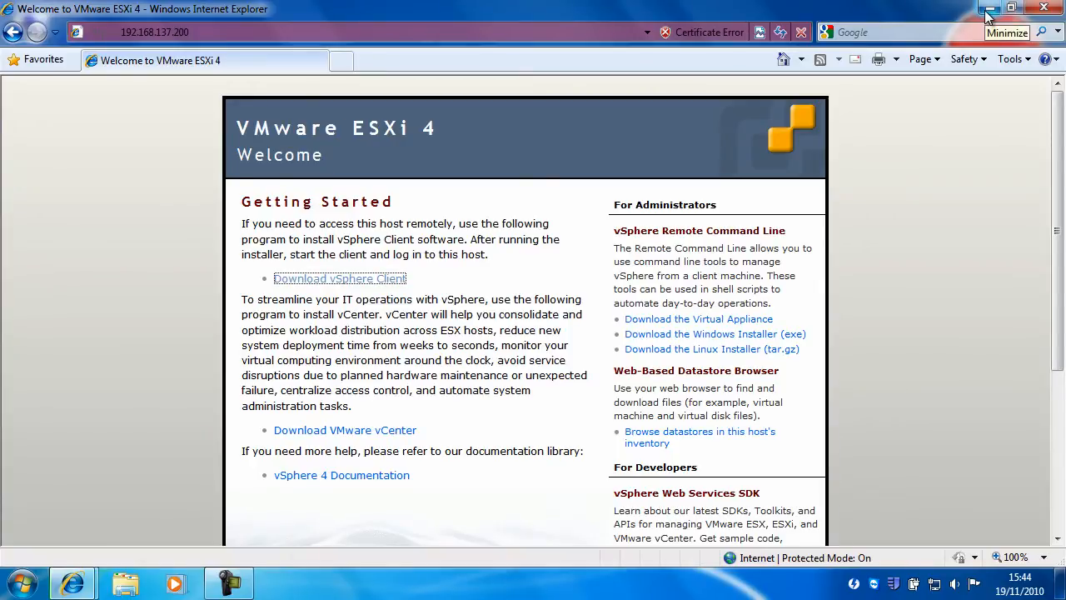
# Minimize the browser and search the Start menu for 'vmware' to find VMware vSphere Client
pyautogui.click(991, 10)
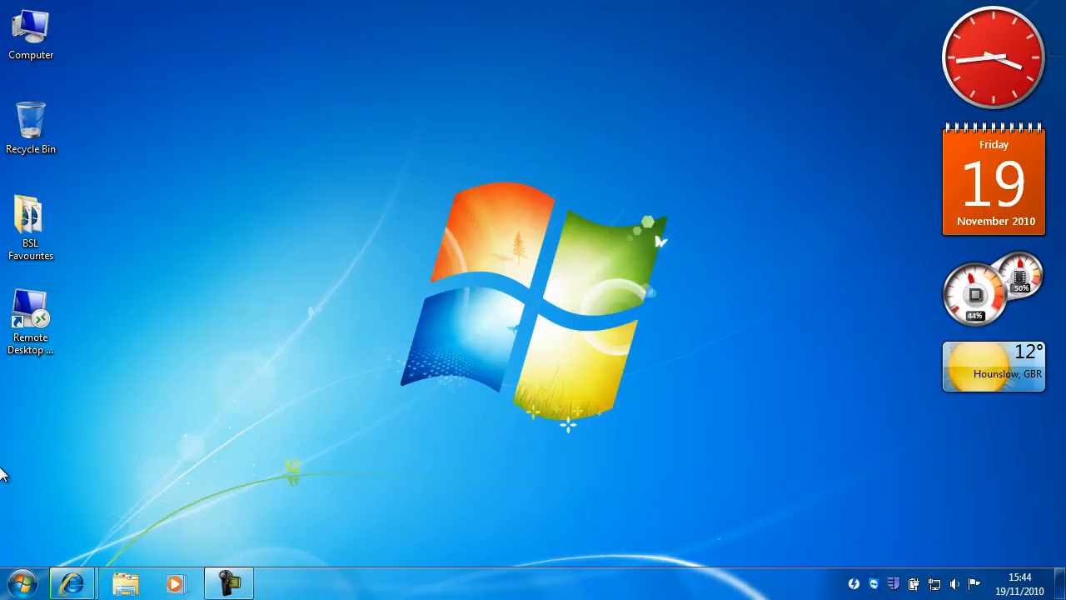
pyautogui.click(23, 583)
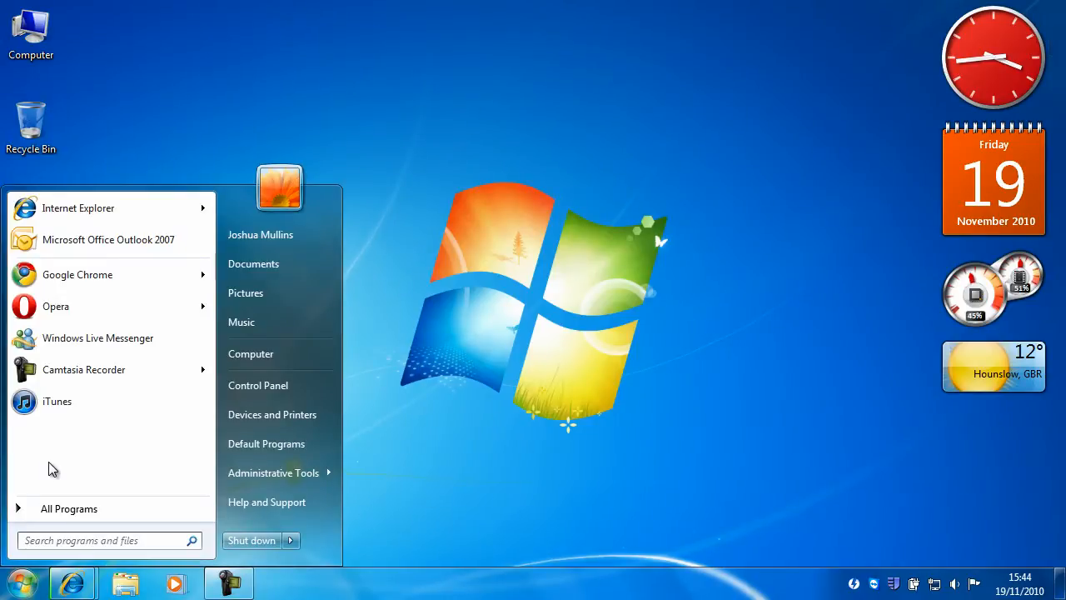
pyautogui.write('vmware')
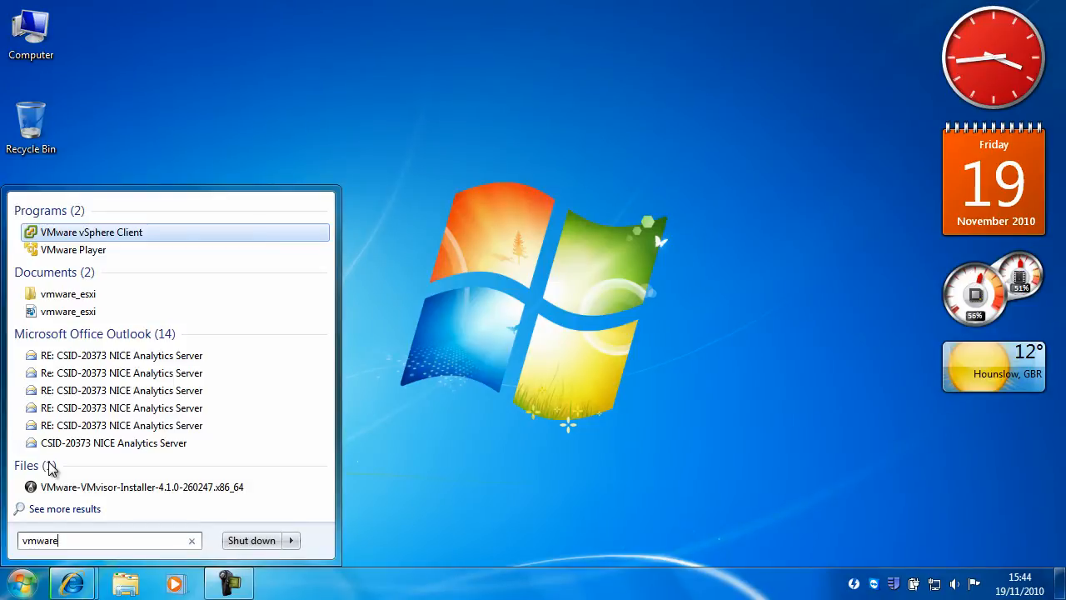
pyautogui.moveTo(116, 235)
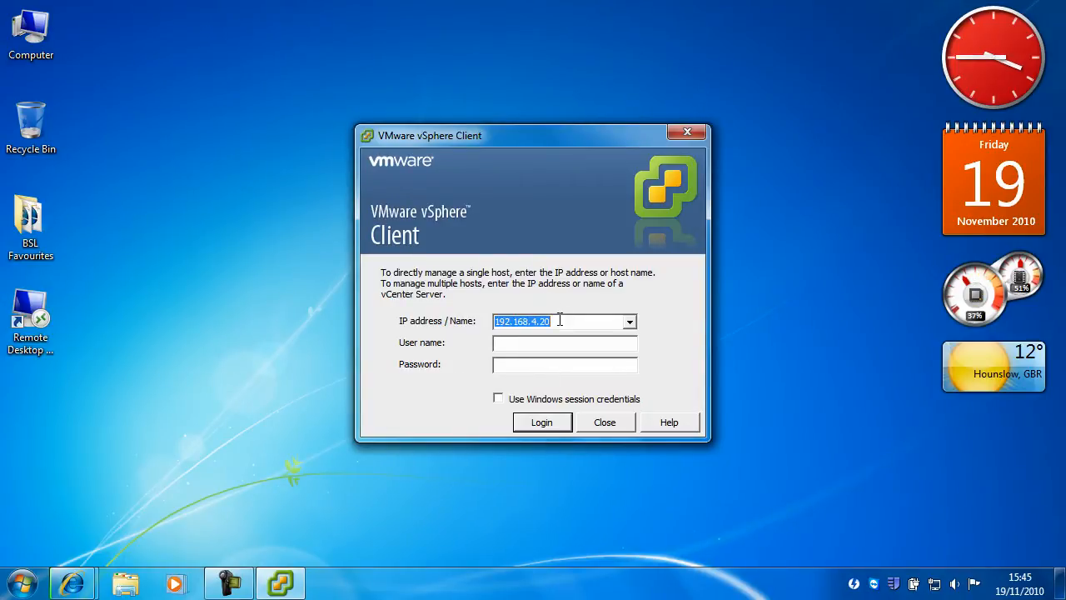
# Enter host 192.168.137.200, user name root and the password in the login window
pyautogui.write('192')
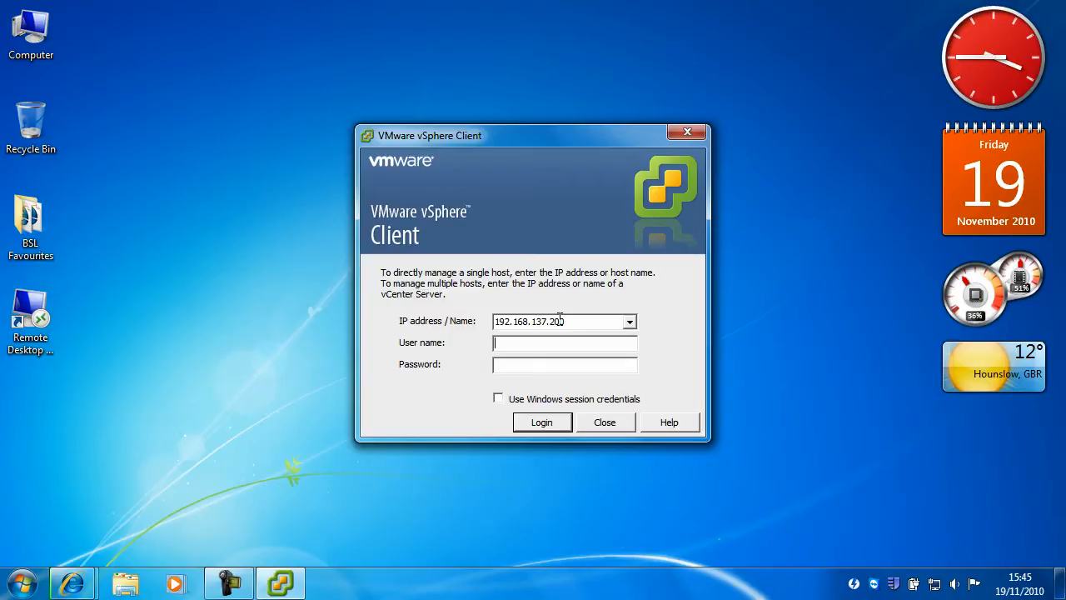
pyautogui.write('root')
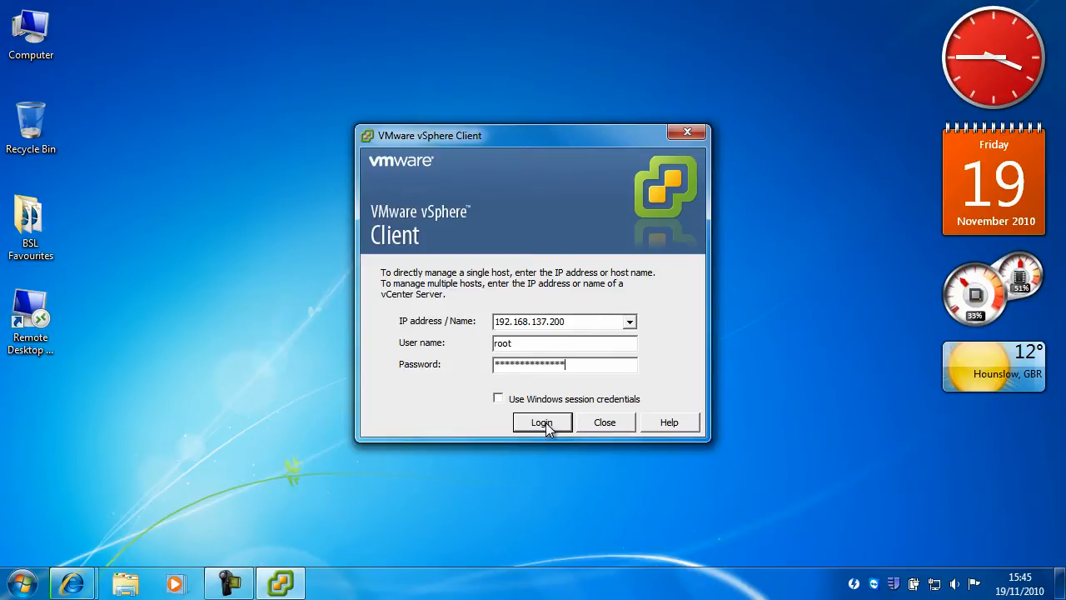
# Log in as root, permanently trusting the host's certificate, and reach the main client window
pyautogui.click(541, 423)
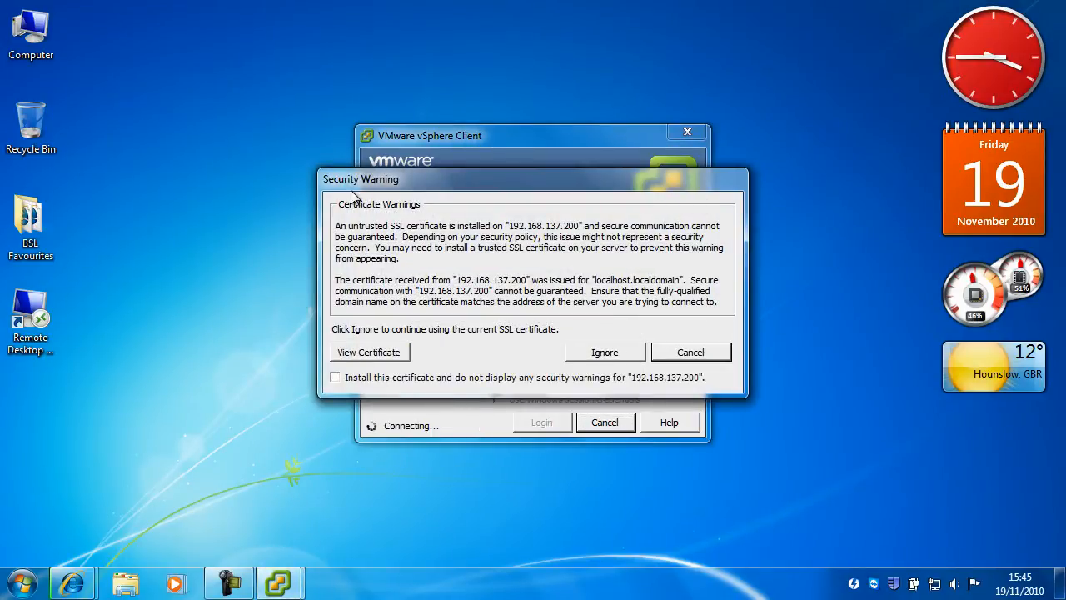
pyautogui.moveTo(346, 383)
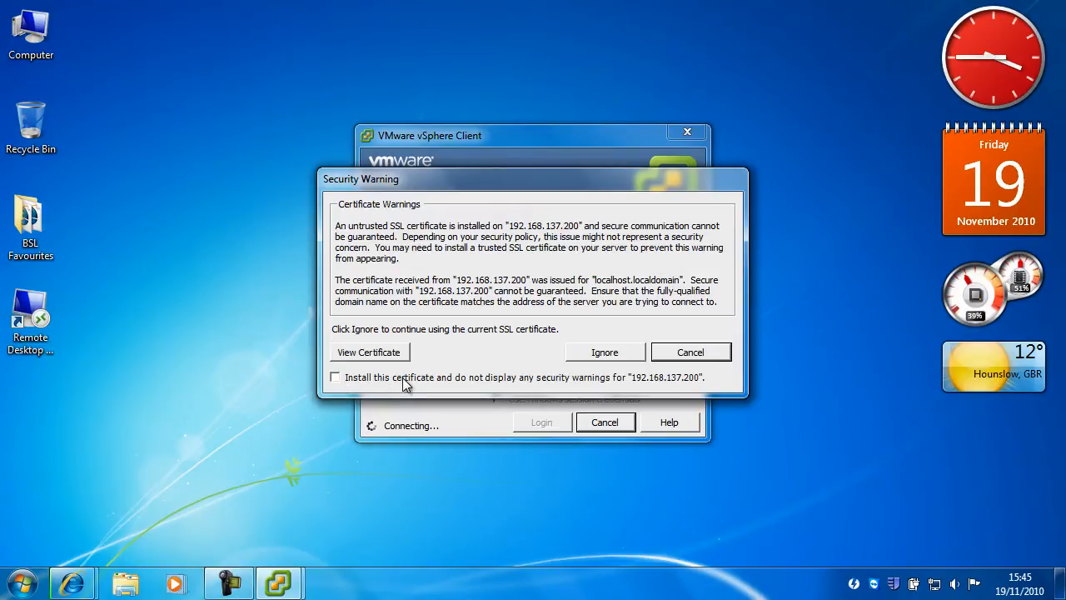
pyautogui.moveTo(558, 385)
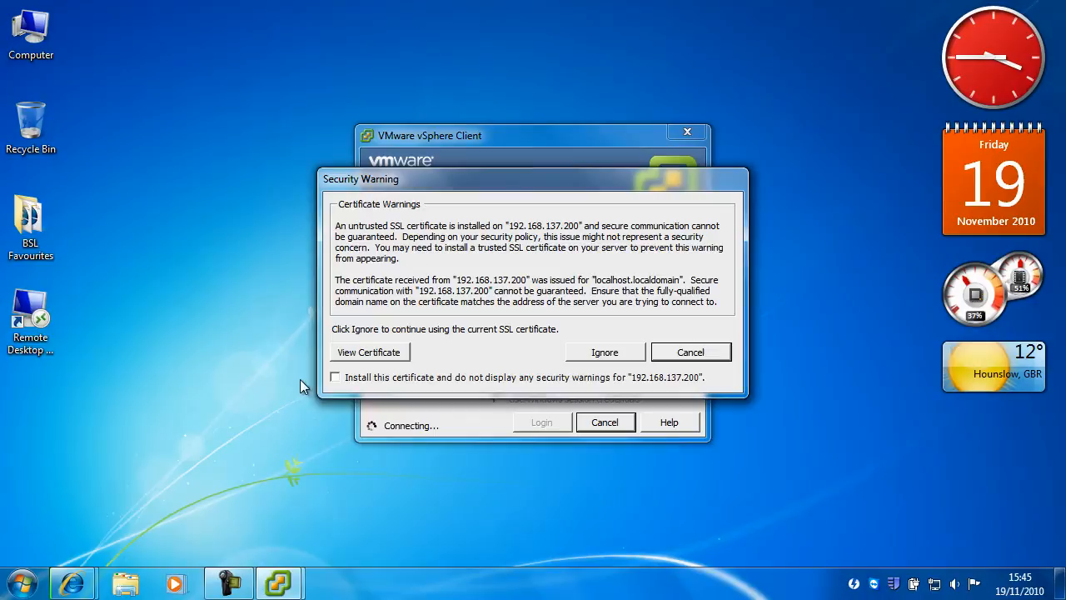
pyautogui.click(334, 377)
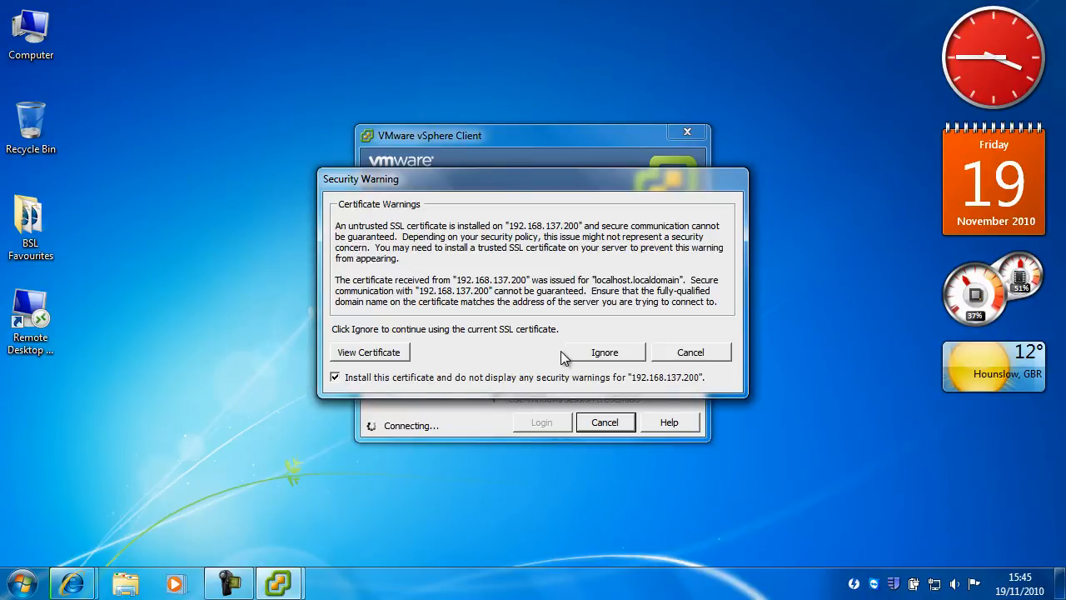
pyautogui.click(603, 352)
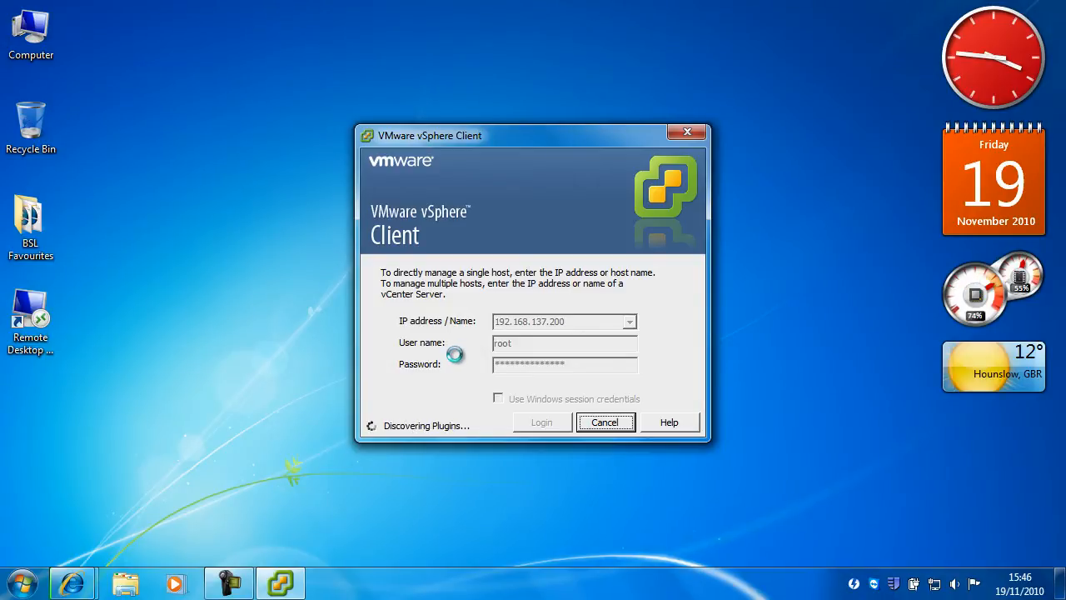
pyautogui.click(540, 421)
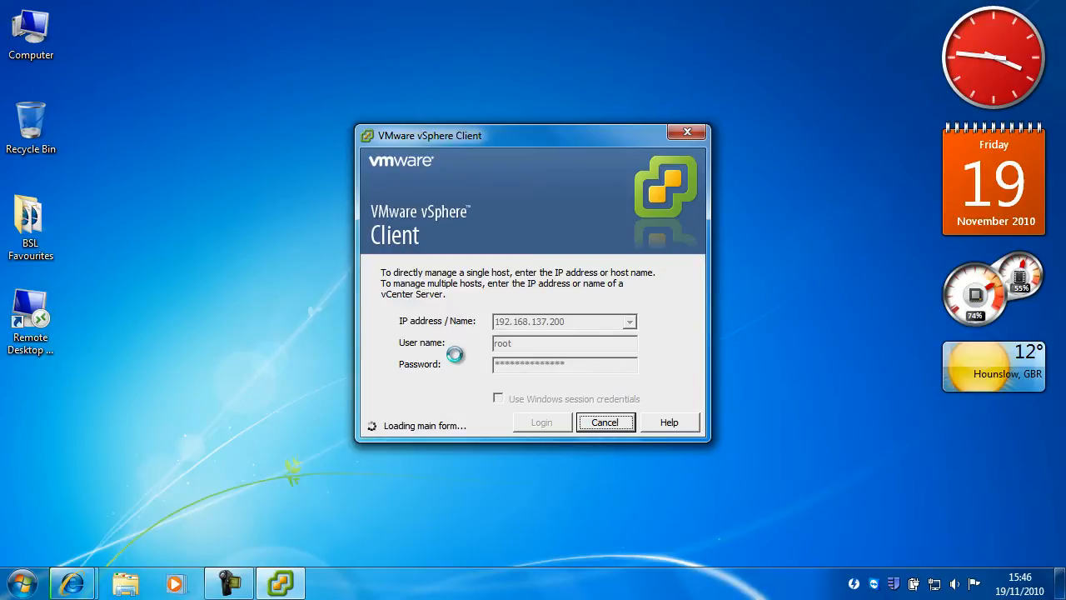
pyautogui.click(539, 423)
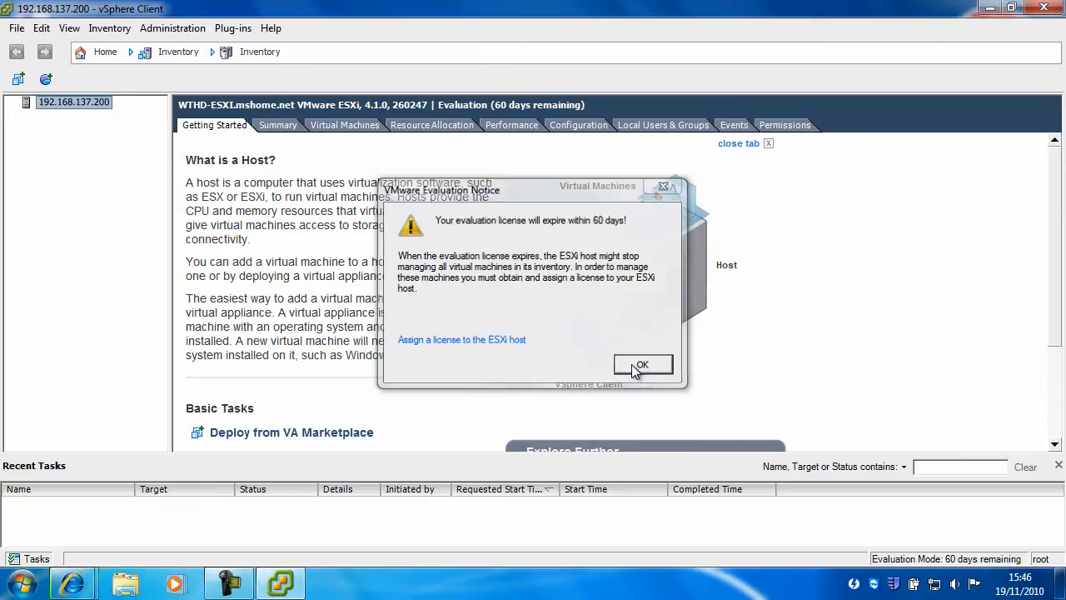
# Acknowledge the Evaluation Notice, leaving the host's Getting Started page showing
pyautogui.click(643, 363)
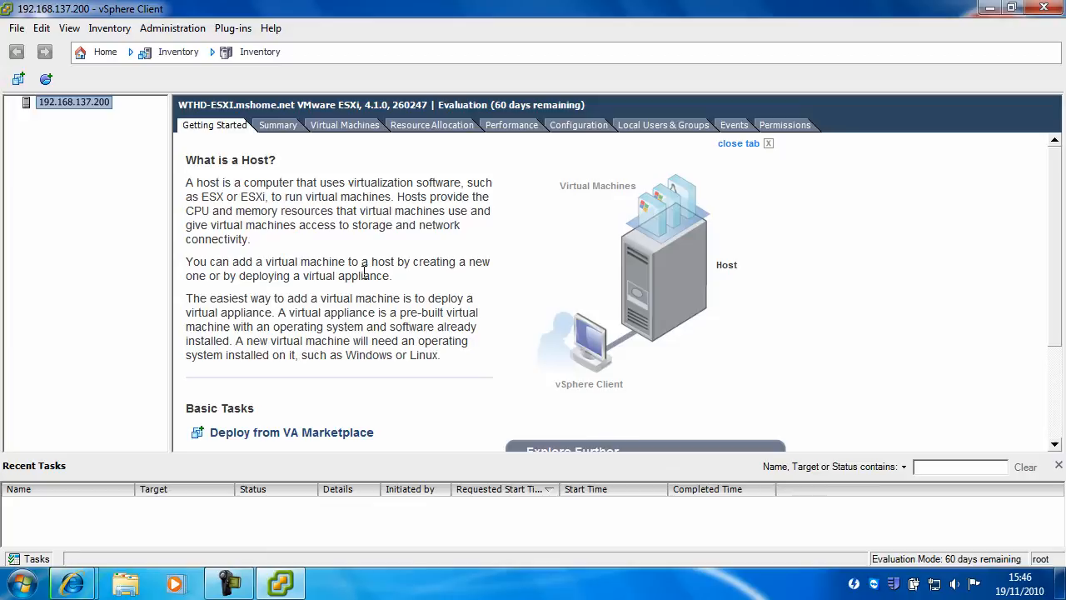
pyautogui.moveTo(463, 171)
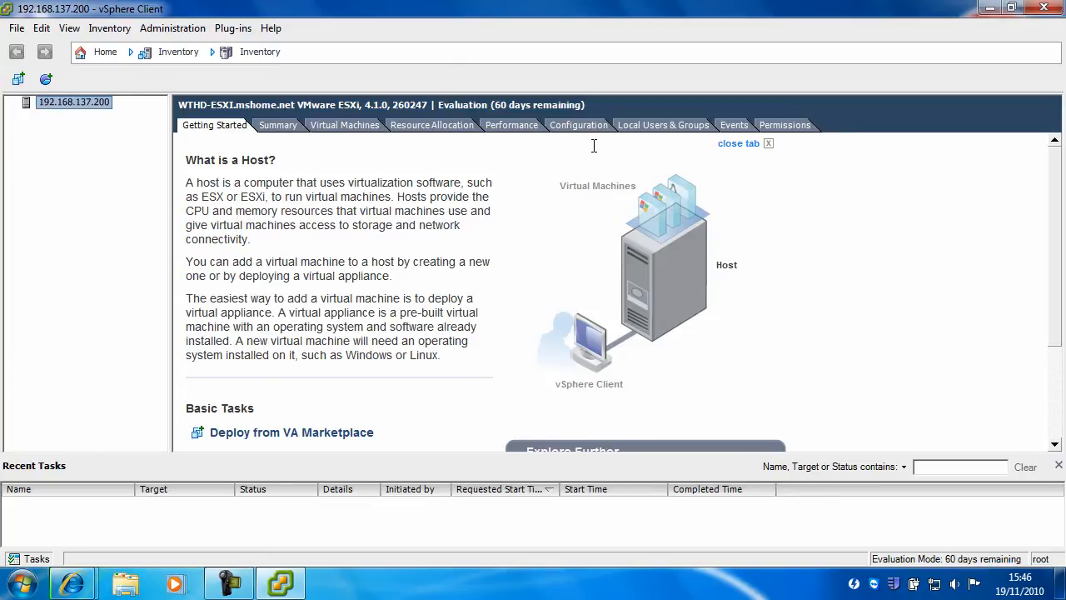
pyautogui.moveTo(299, 246)
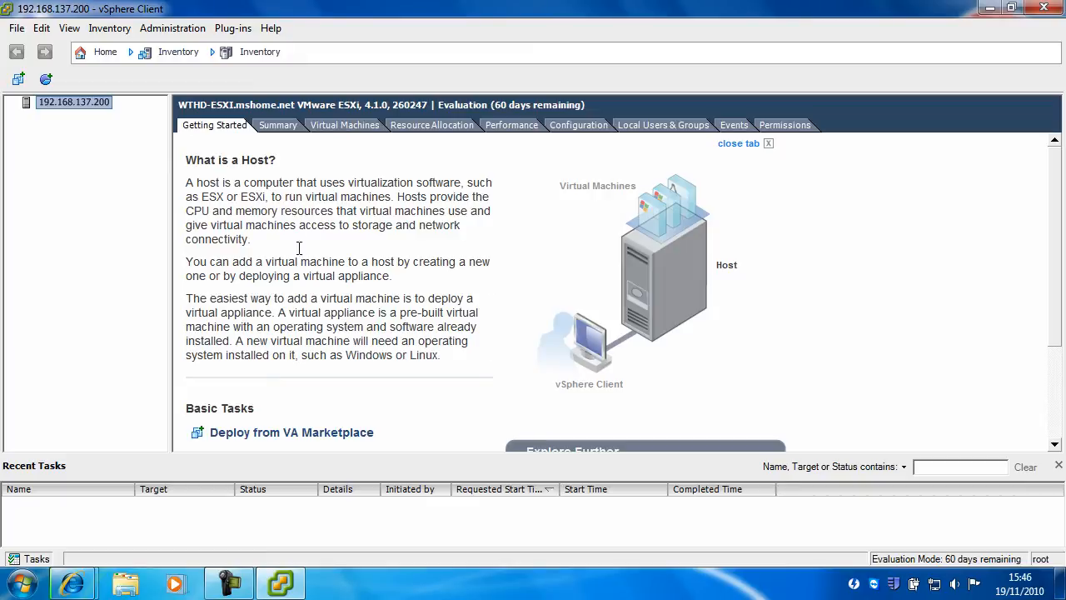
pyautogui.moveTo(289, 154)
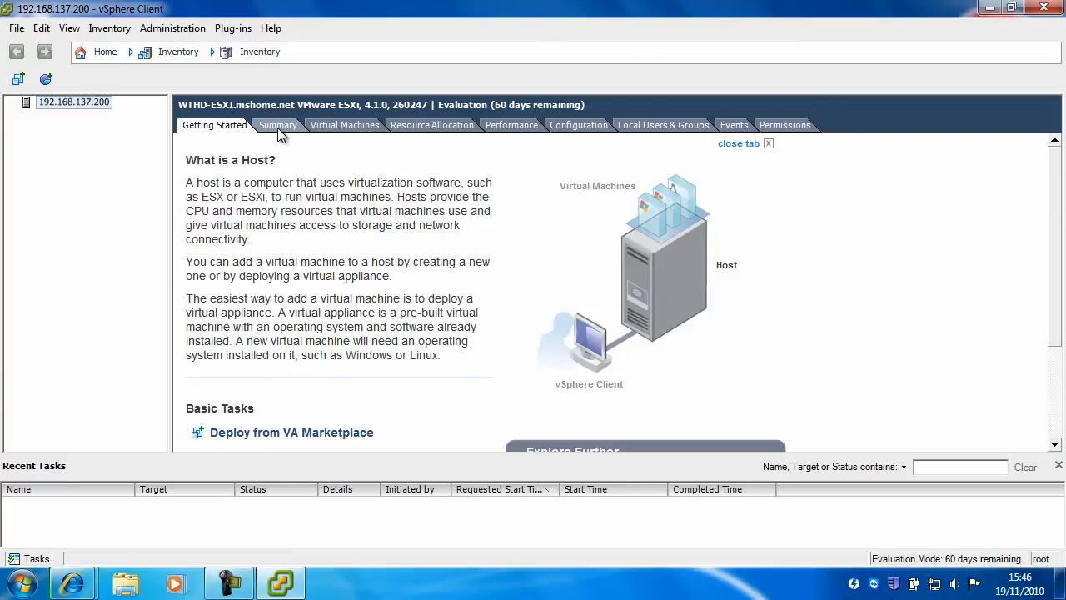
# Review the host's Summary and resources, then show its empty Virtual Machines list
pyautogui.click(276, 125)
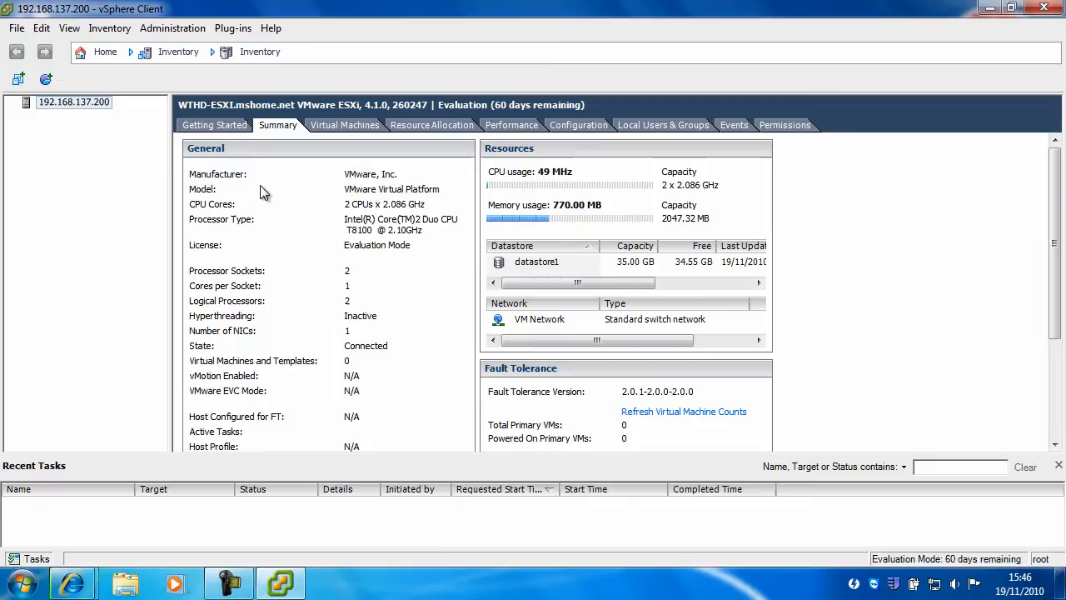
pyautogui.moveTo(383, 306)
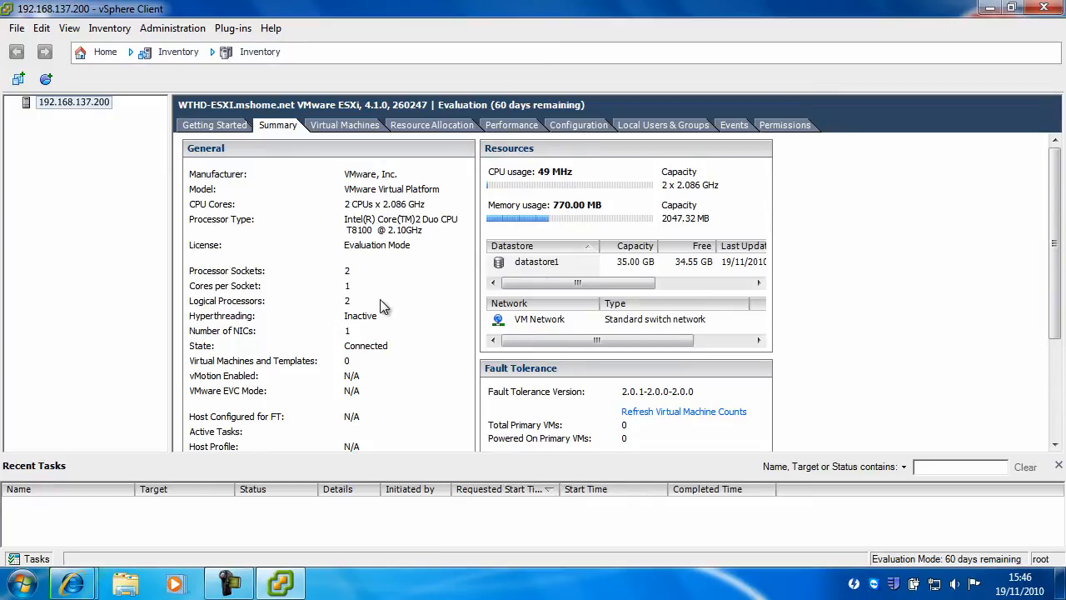
pyautogui.moveTo(253, 203)
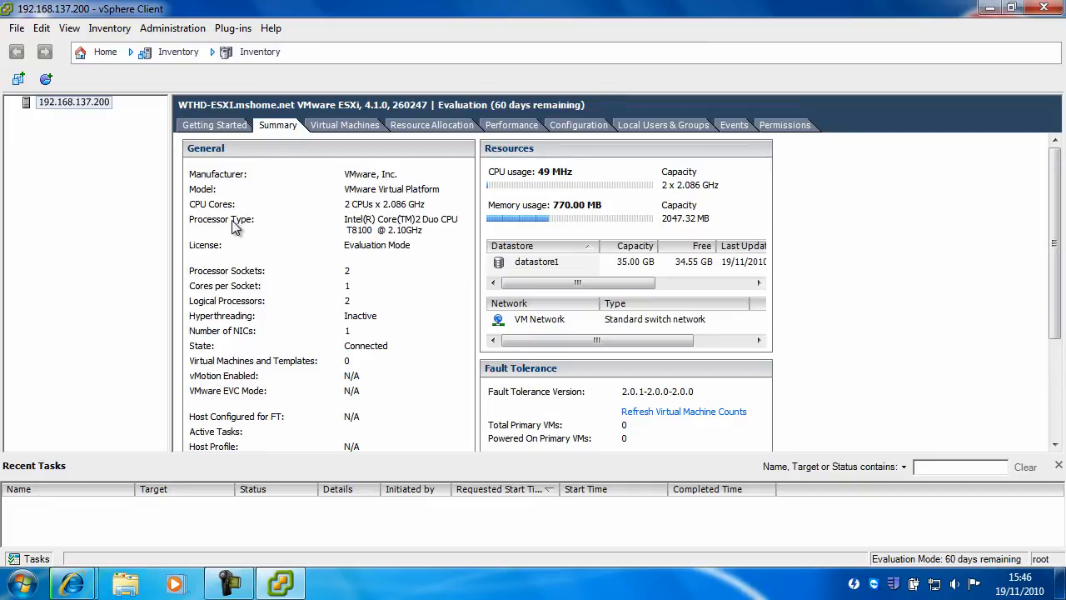
pyautogui.moveTo(290, 243)
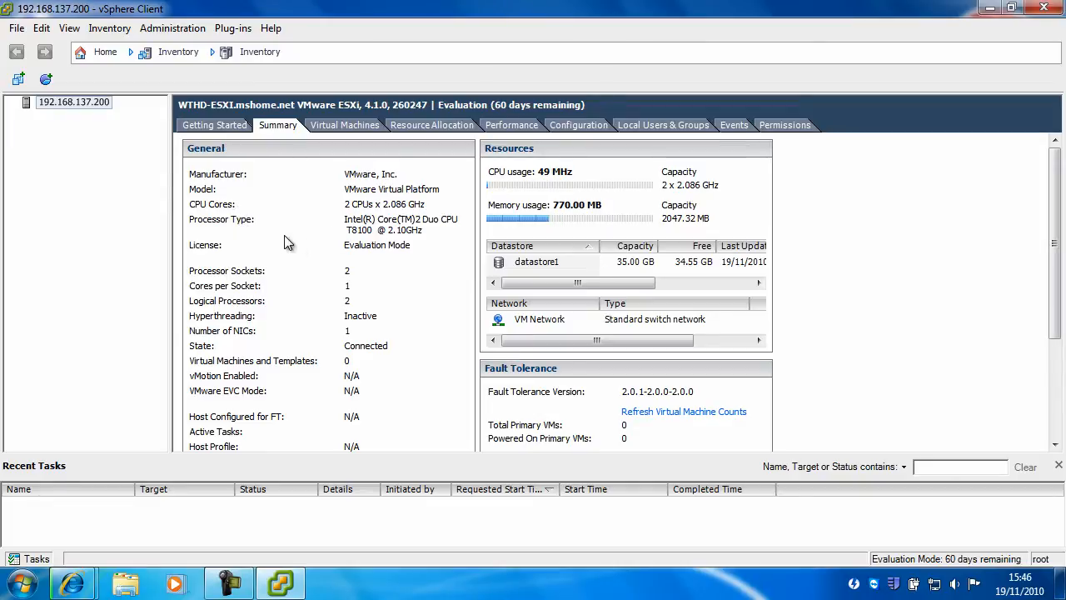
pyautogui.moveTo(243, 290)
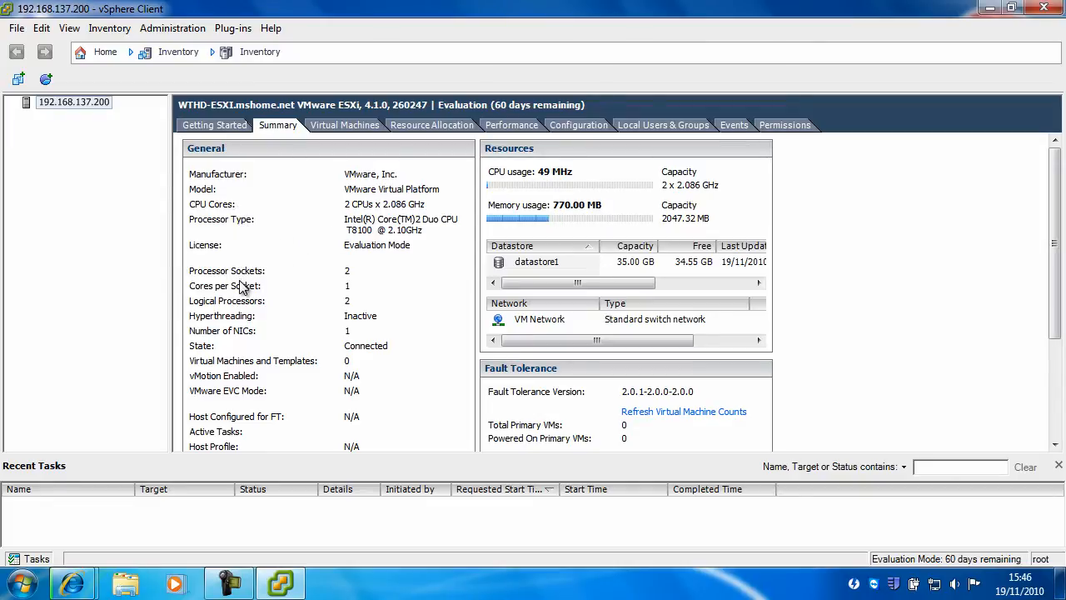
pyautogui.moveTo(253, 313)
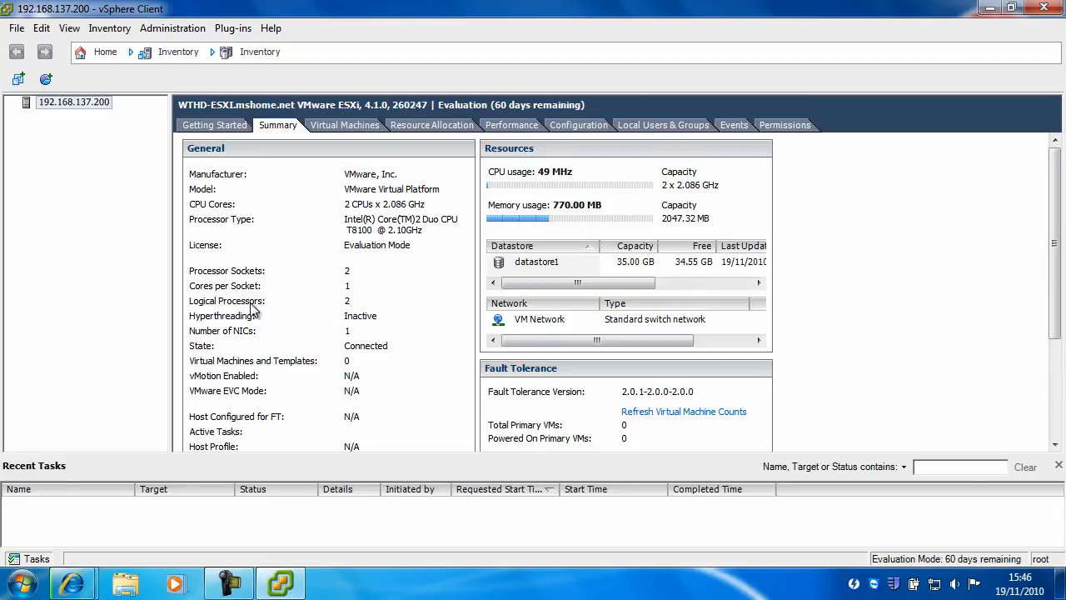
pyautogui.moveTo(237, 331)
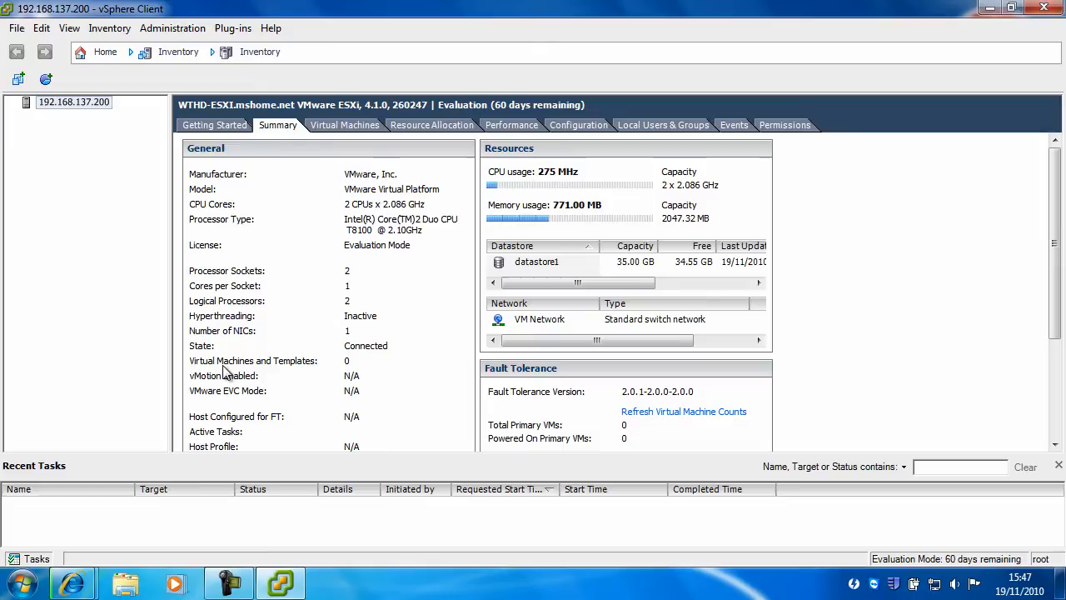
pyautogui.moveTo(225, 381)
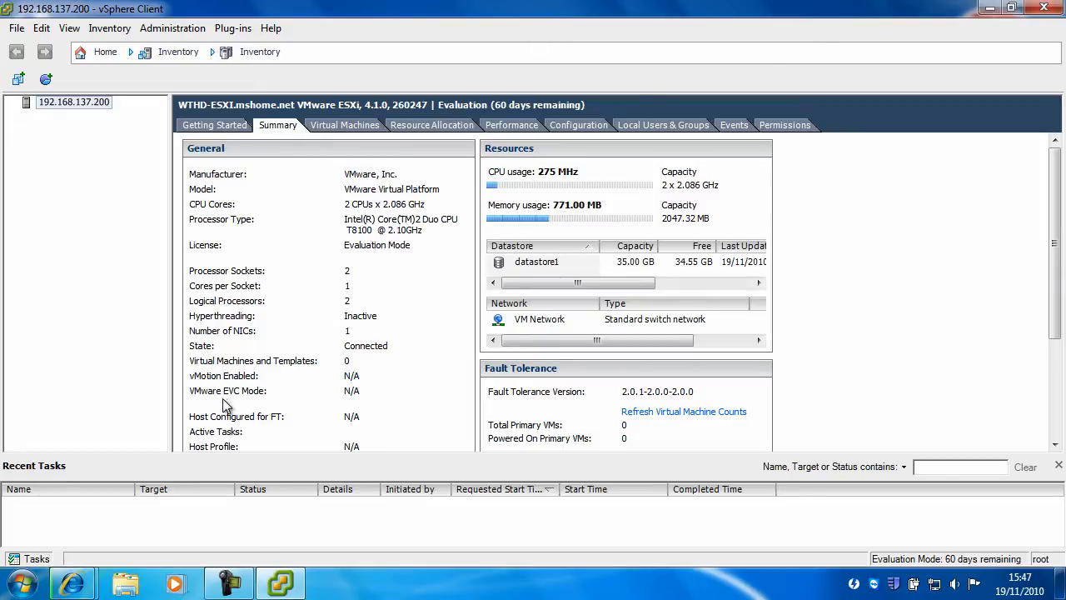
pyautogui.moveTo(237, 432)
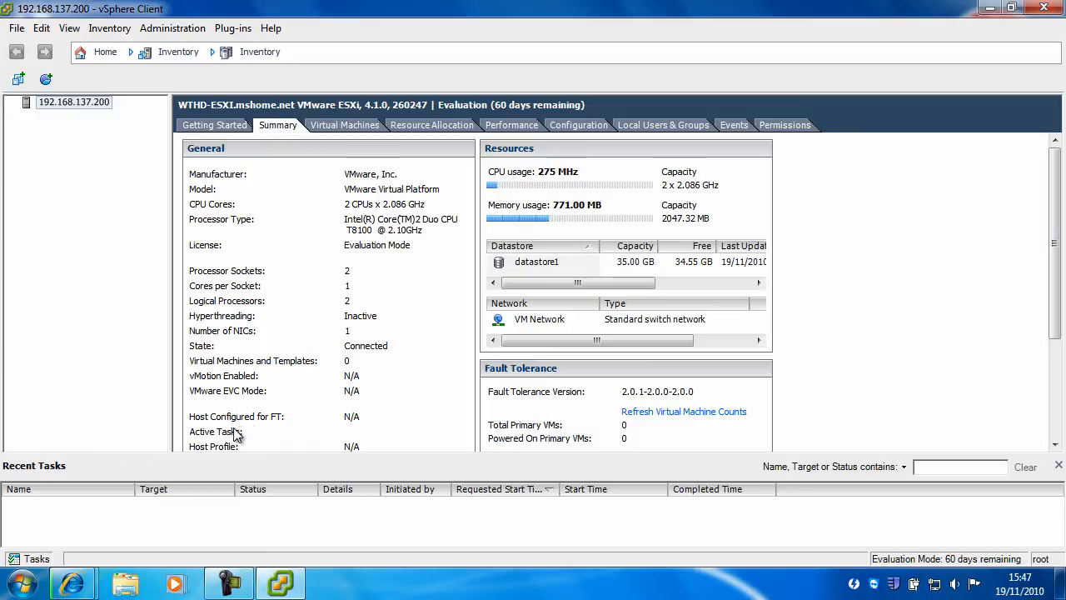
pyautogui.moveTo(232, 460)
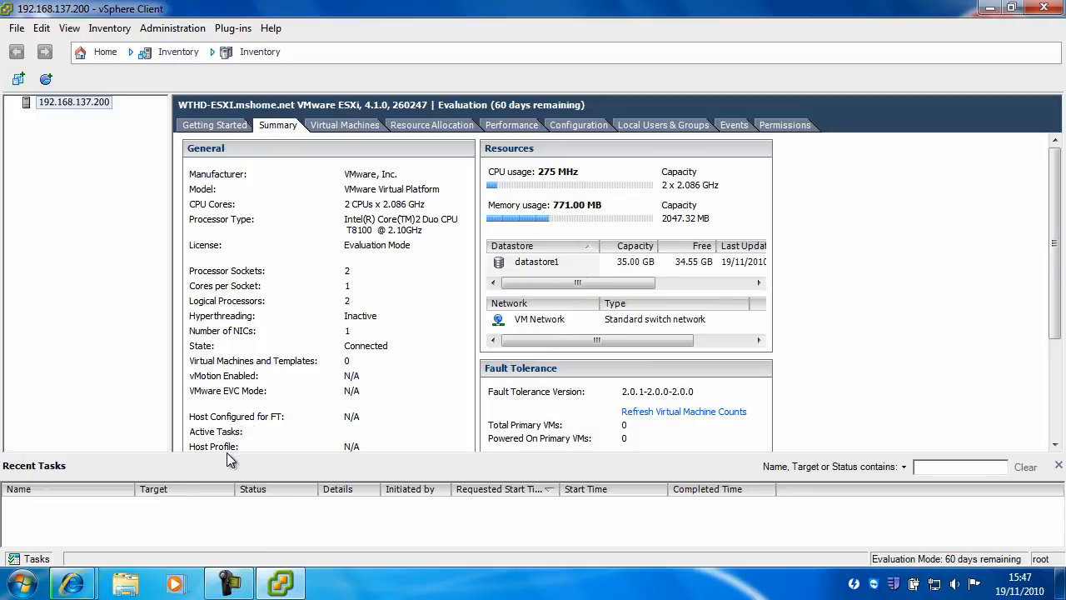
pyautogui.moveTo(486, 163)
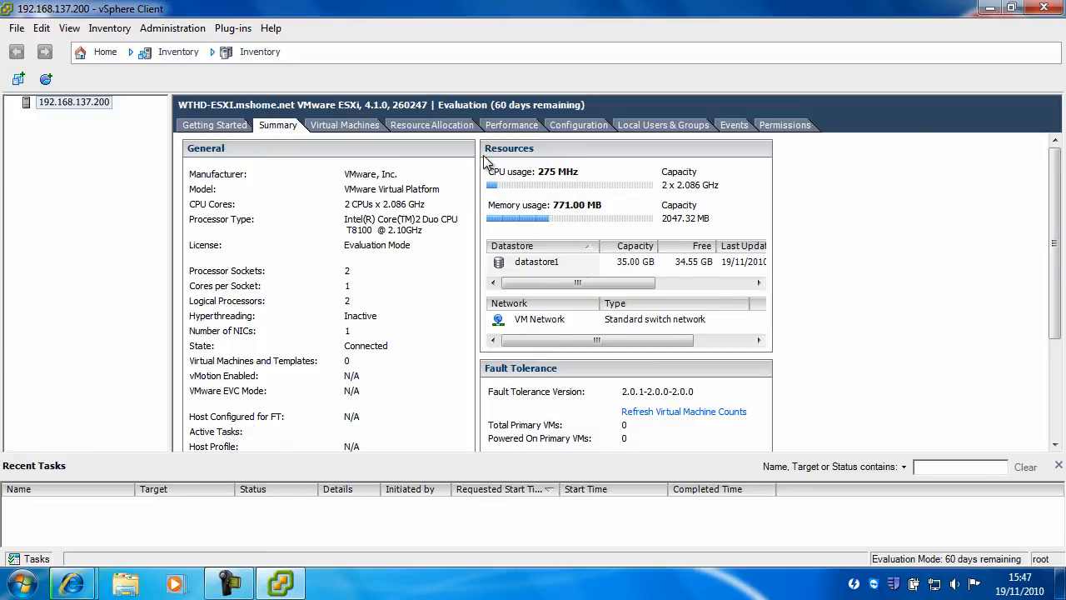
pyautogui.moveTo(583, 158)
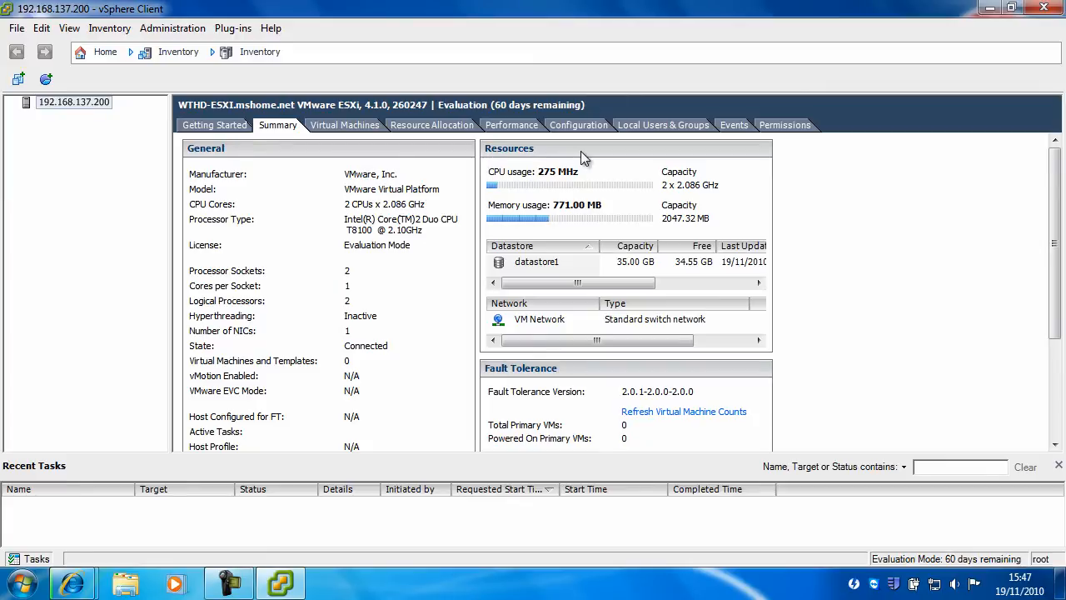
pyautogui.moveTo(573, 180)
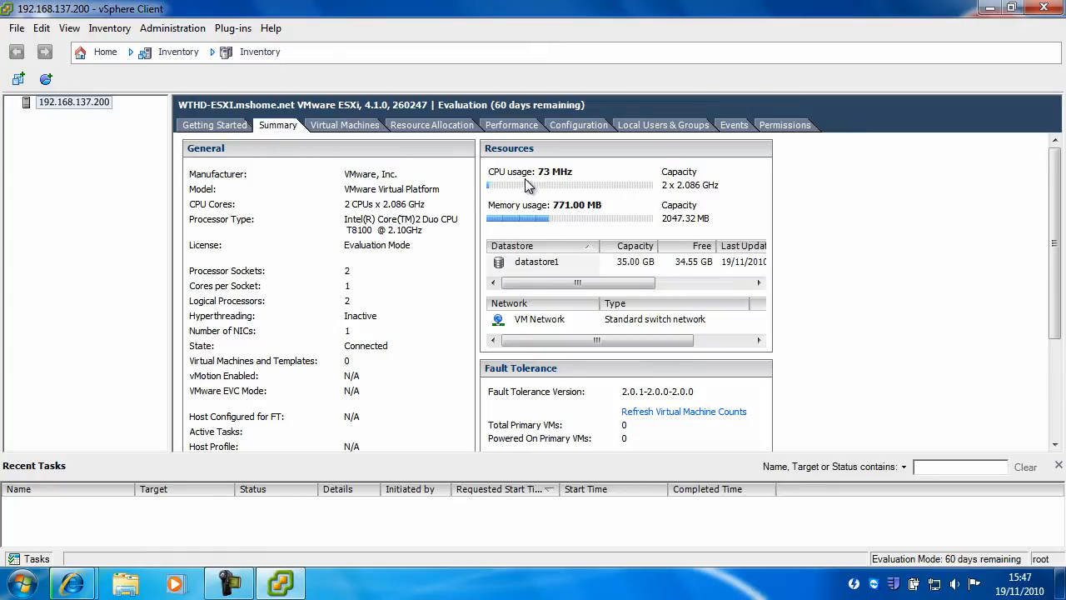
pyautogui.moveTo(475, 276)
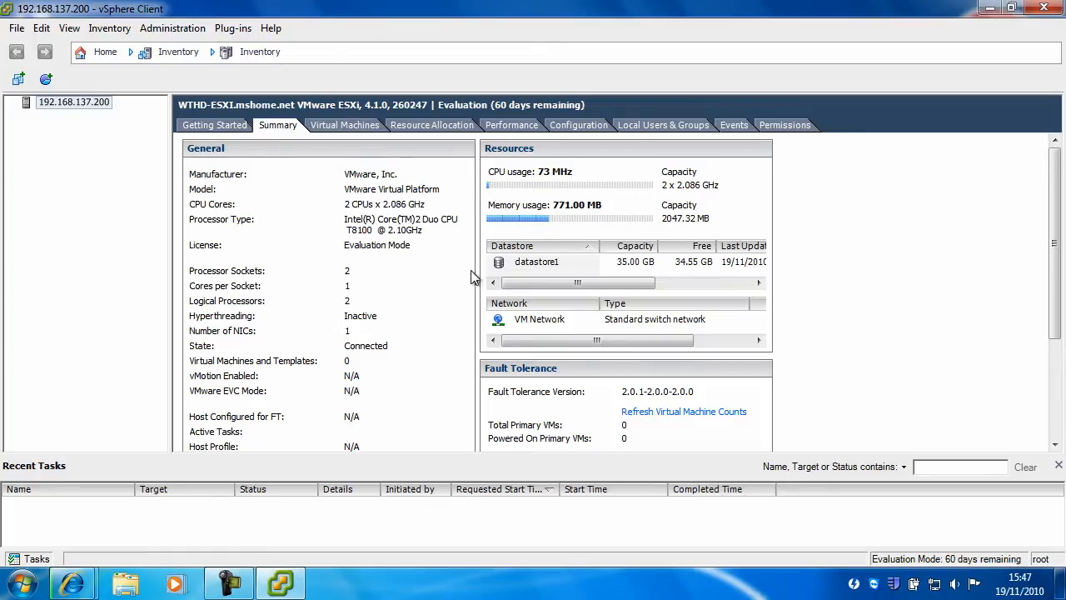
pyautogui.click(536, 261)
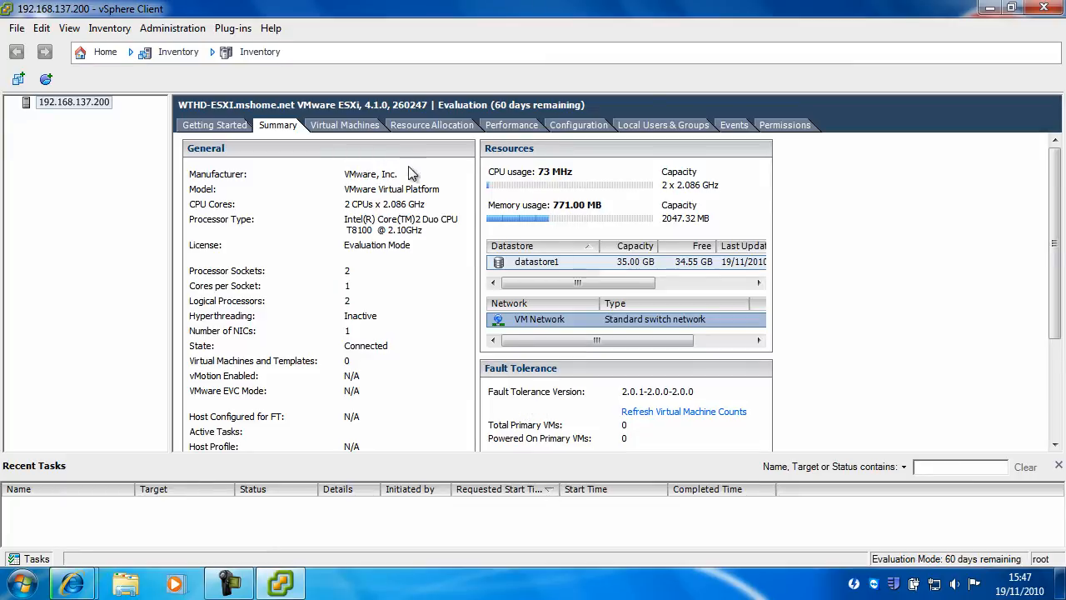
pyautogui.click(345, 125)
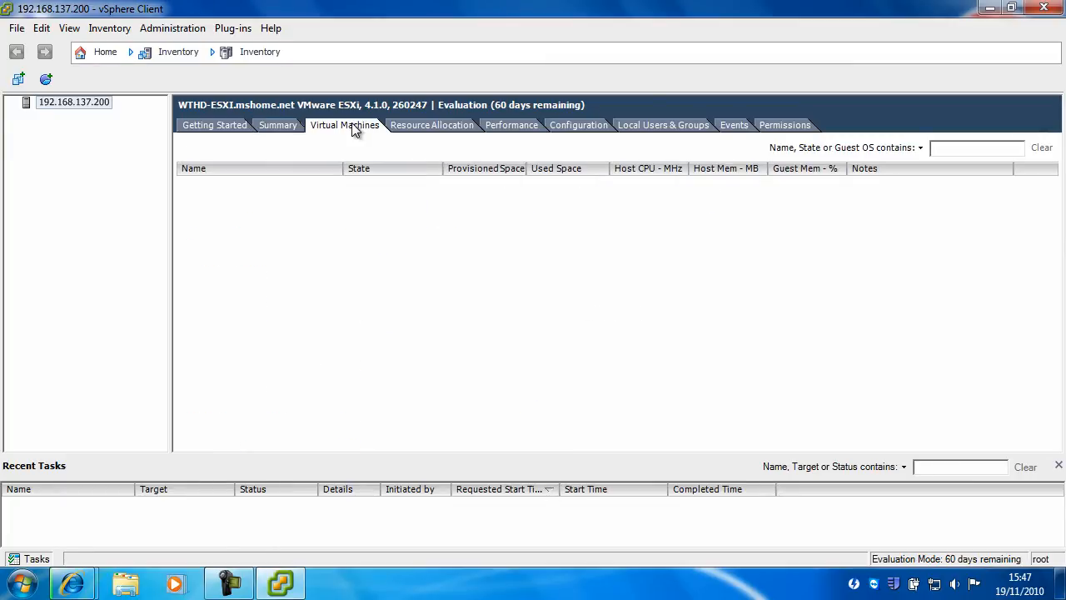
pyautogui.moveTo(486, 210)
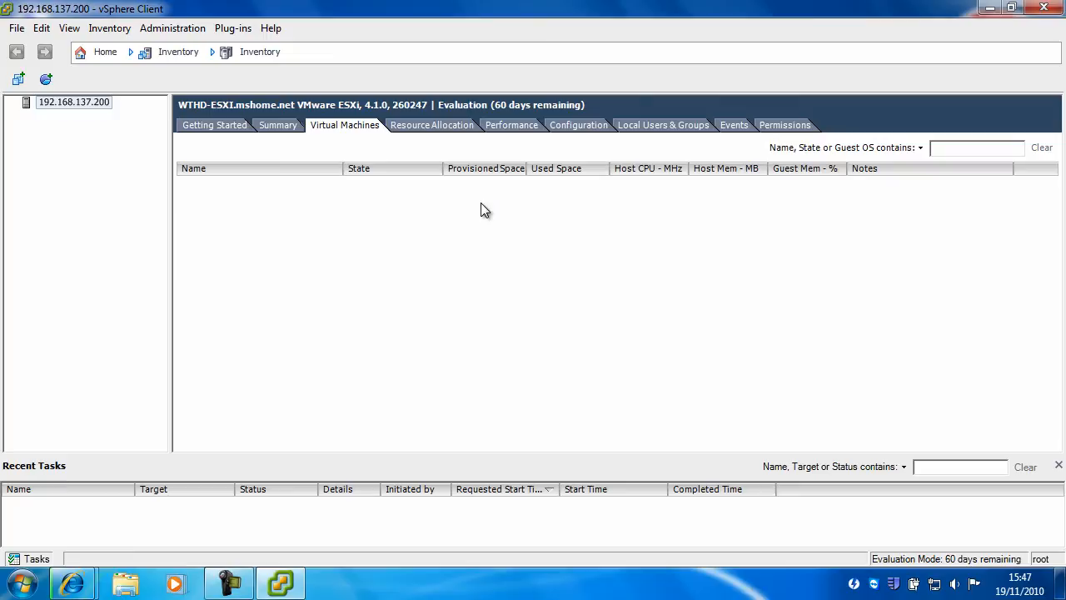
pyautogui.moveTo(303, 300)
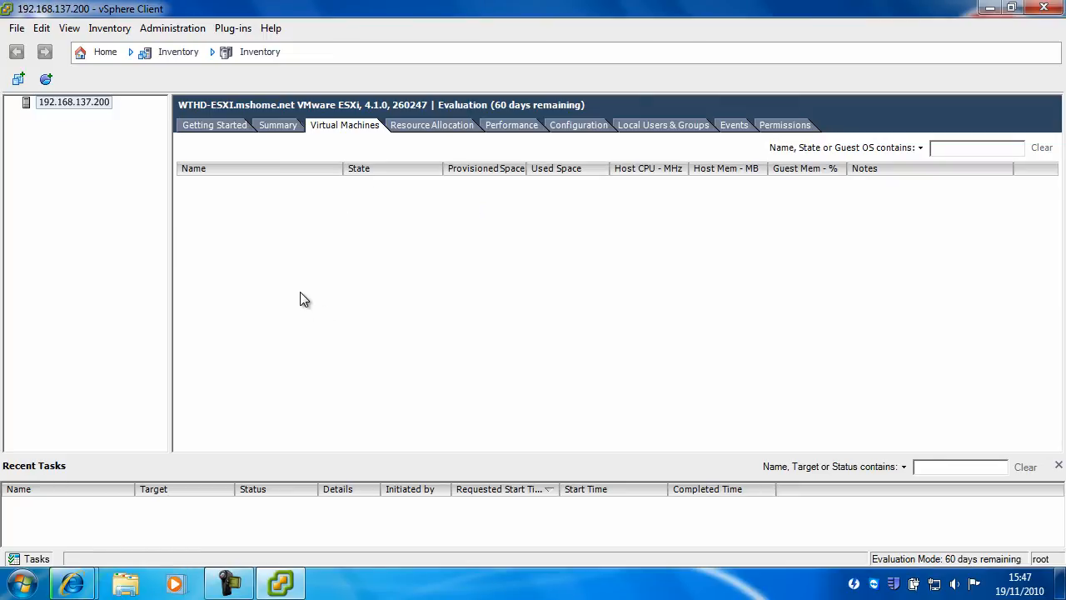
pyautogui.moveTo(433, 123)
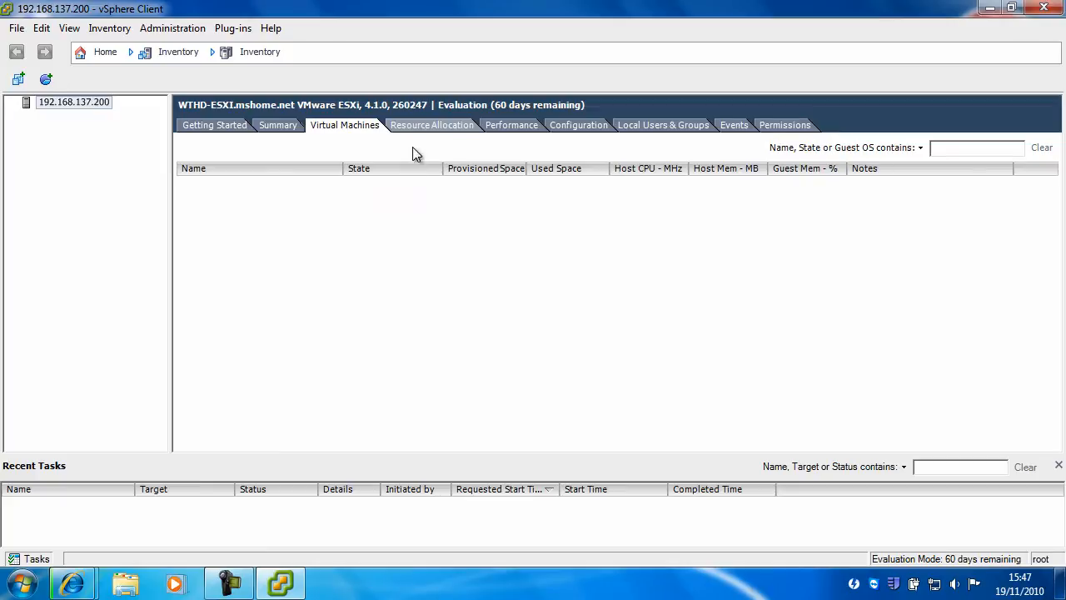
# View Resource Allocation and the Performance chart, finishing on the Configuration page
pyautogui.click(431, 125)
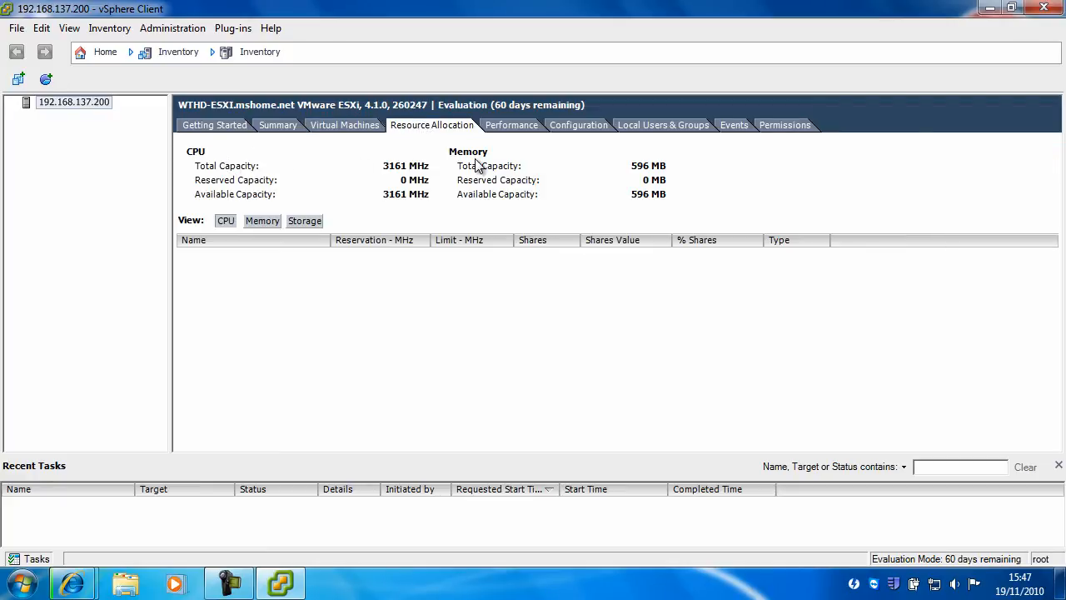
pyautogui.click(511, 125)
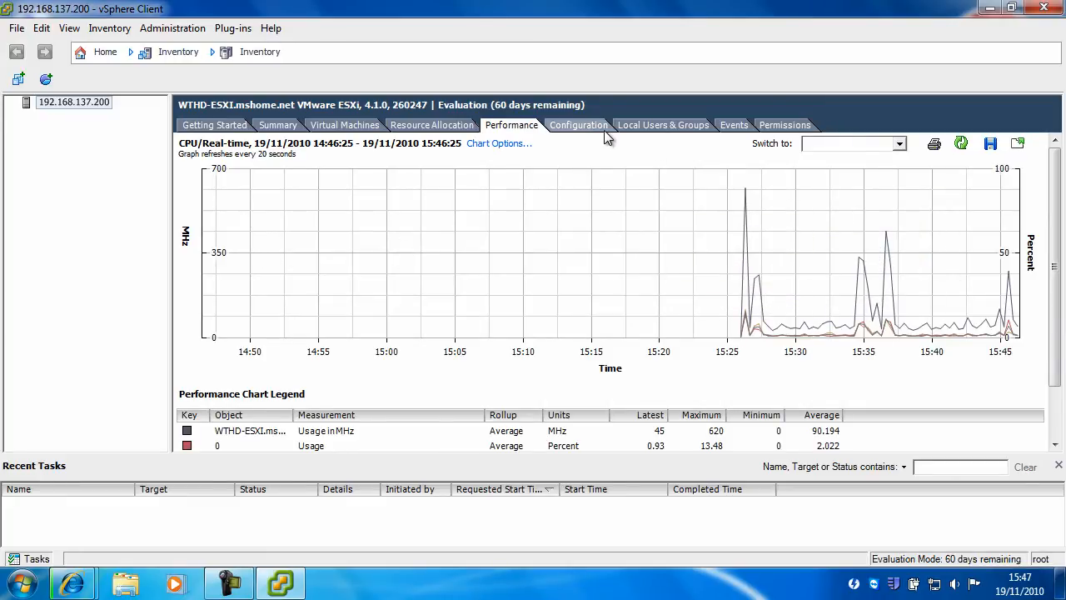
pyautogui.click(578, 123)
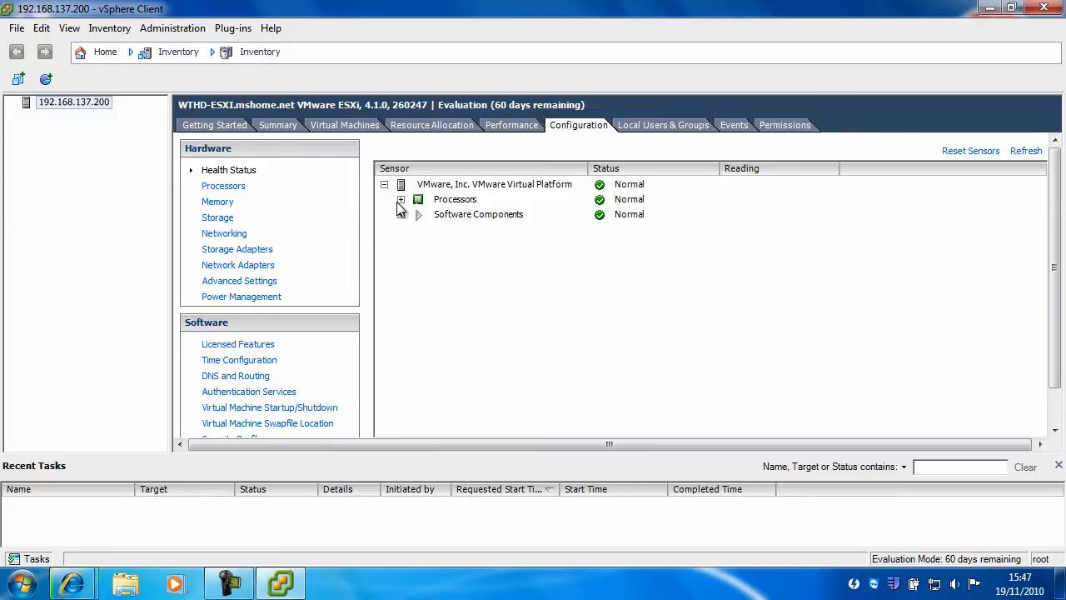
# Check hardware Health Status, then show Licensed Features with the Evaluation Mode details
pyautogui.click(400, 200)
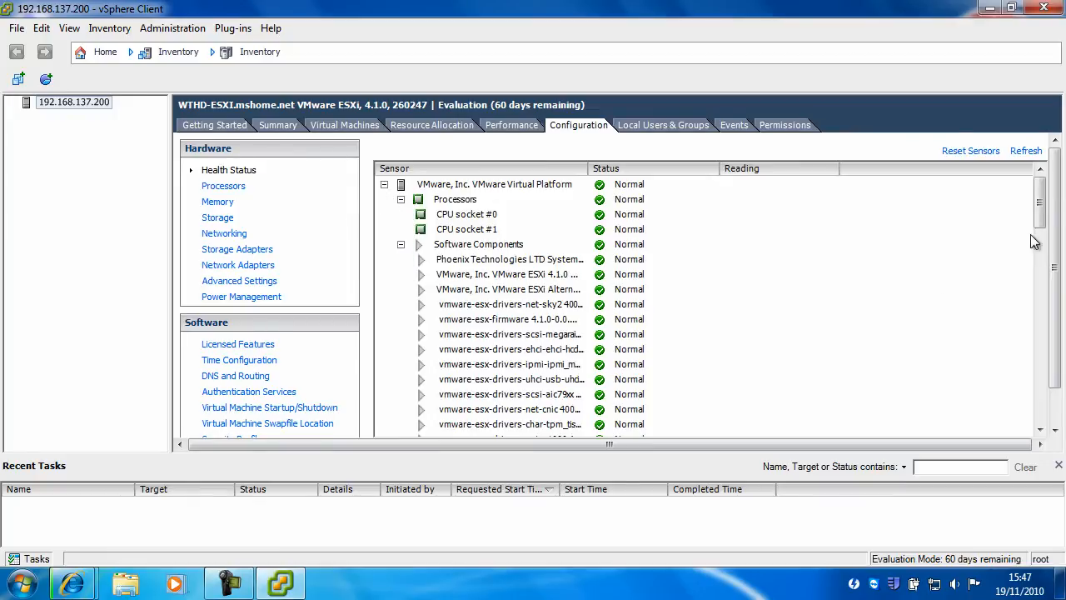
pyautogui.scroll(-3)
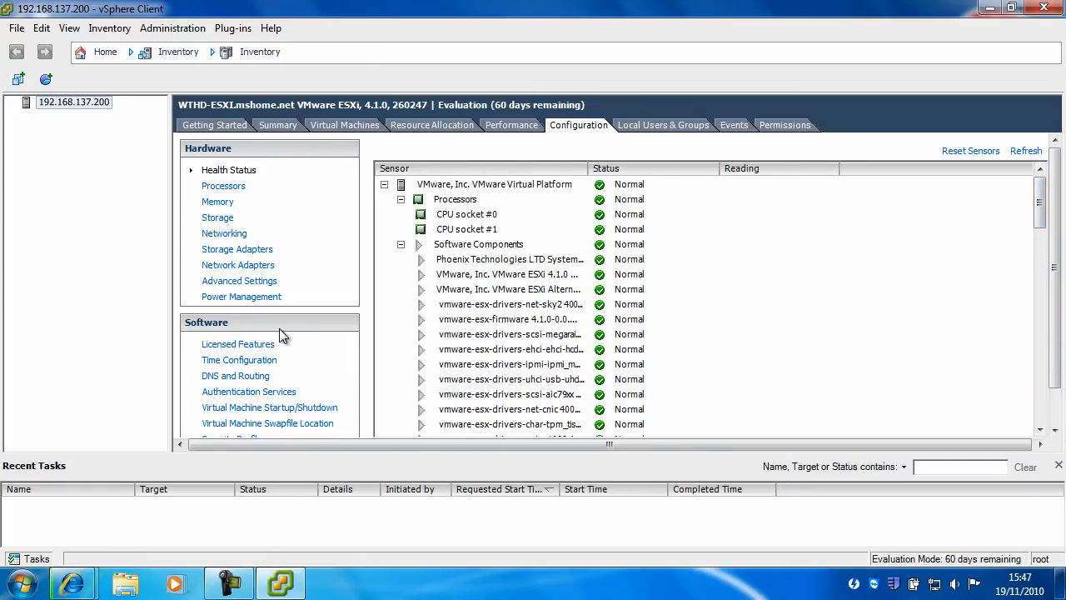
pyautogui.click(236, 343)
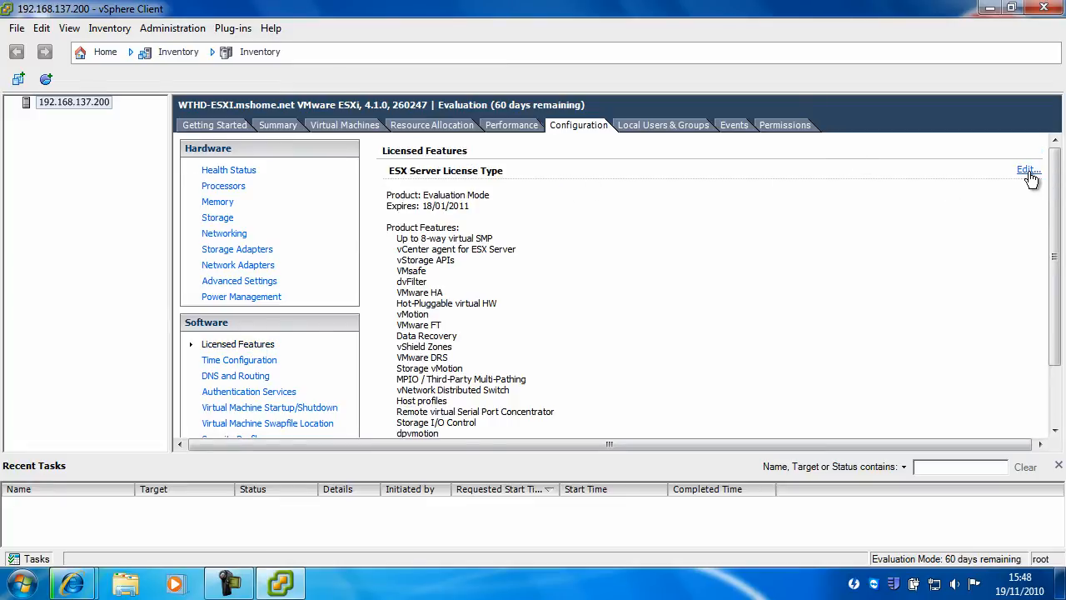
# Inspect the 'Assign a new license key' option, cancel unchanged, then show Local Users & Groups
pyautogui.click(1025, 170)
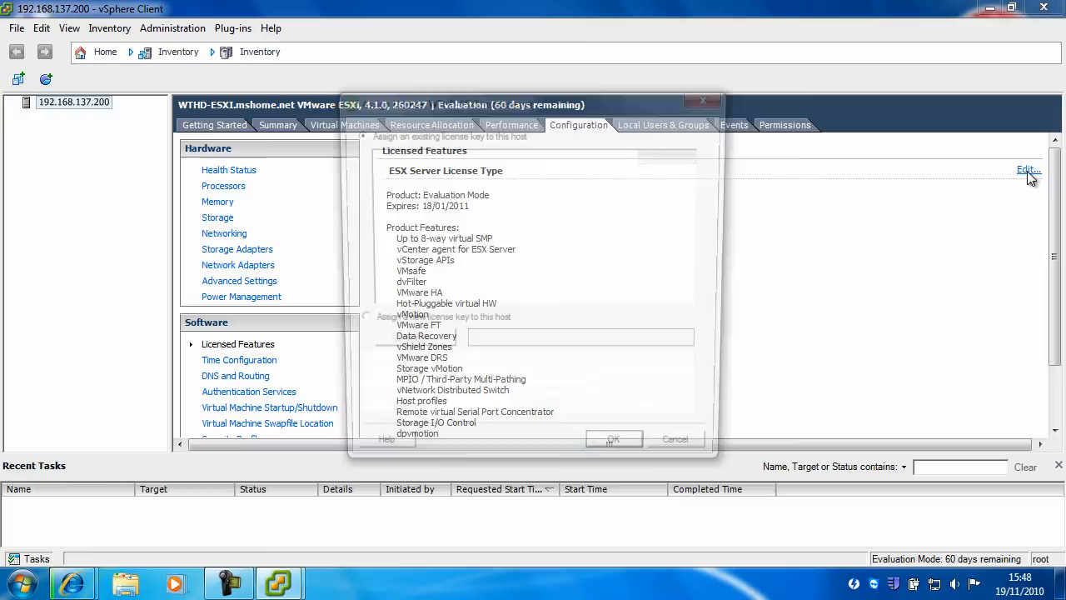
pyautogui.click(1029, 170)
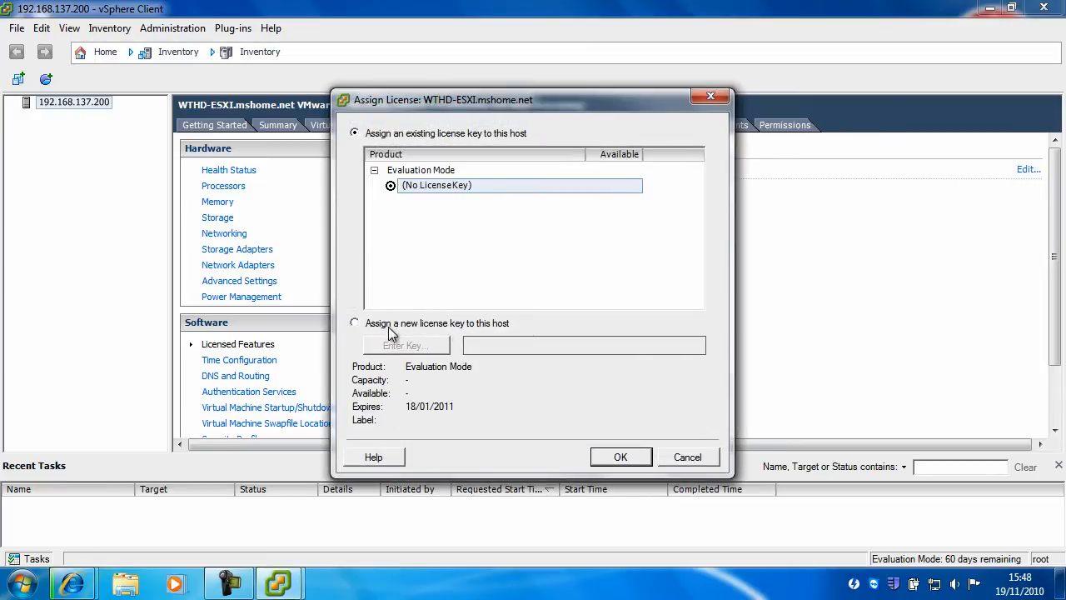
pyautogui.click(355, 323)
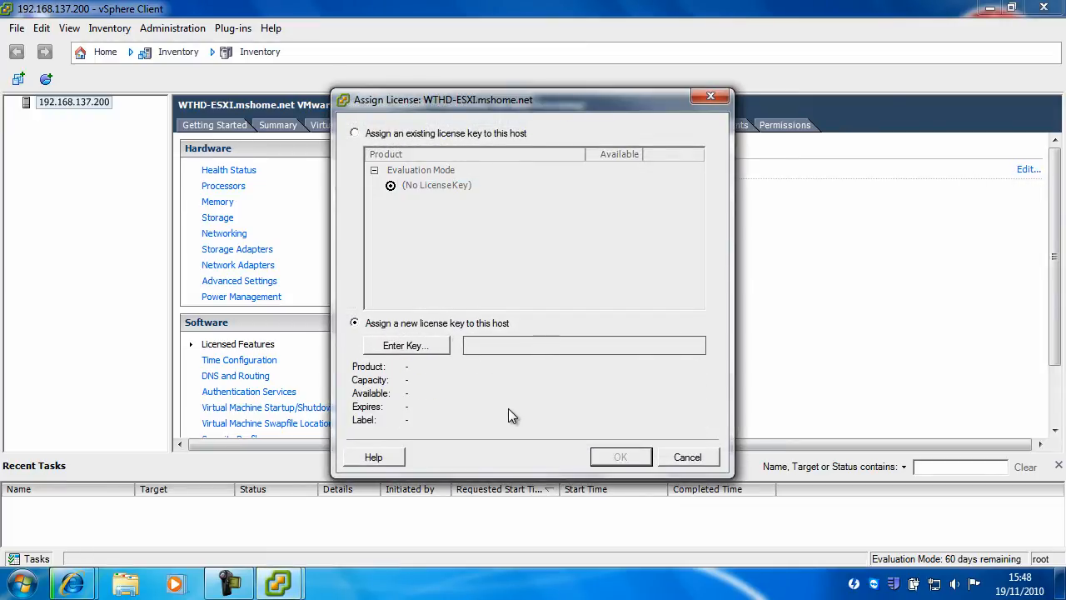
pyautogui.click(687, 456)
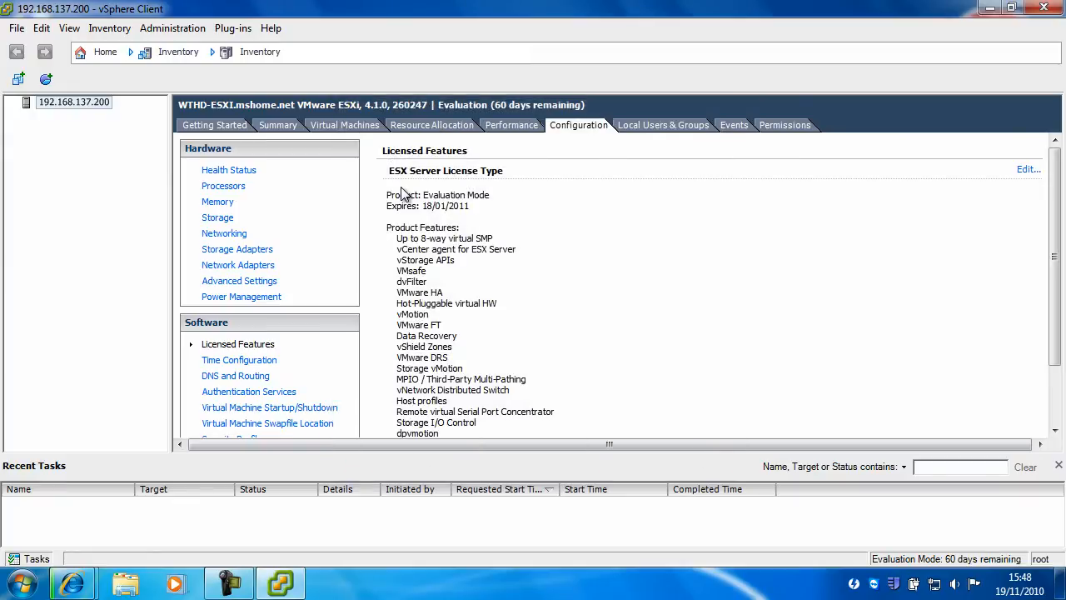
pyautogui.moveTo(403, 183)
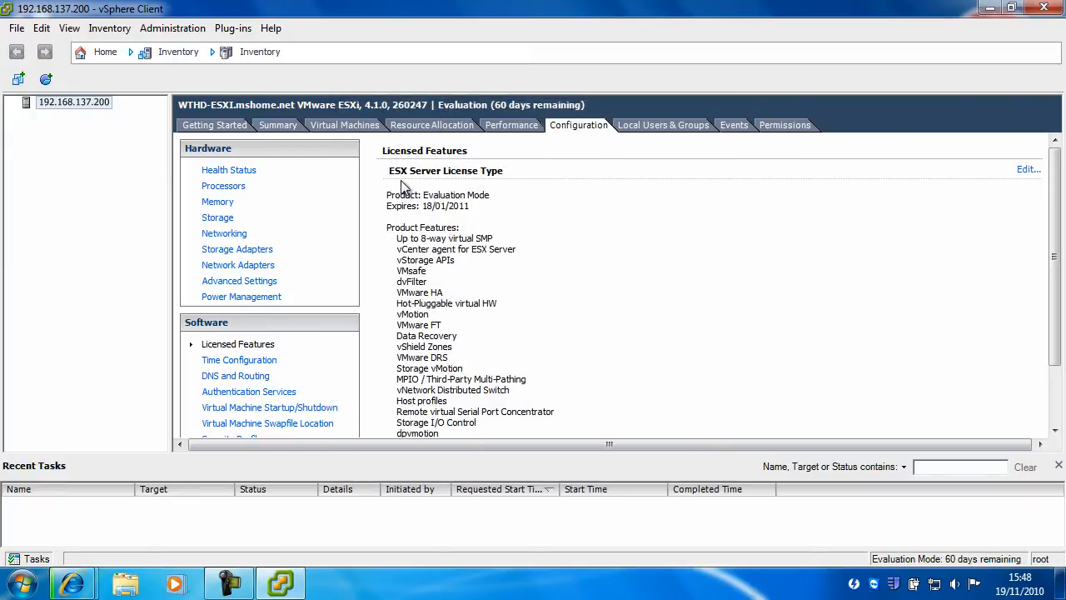
pyautogui.click(663, 124)
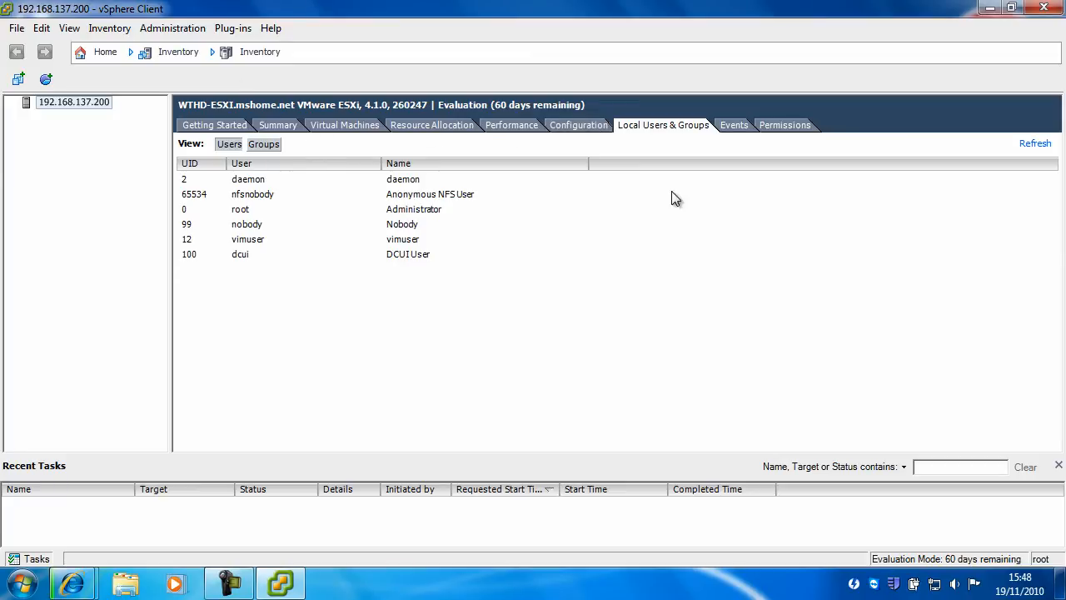
pyautogui.click(246, 224)
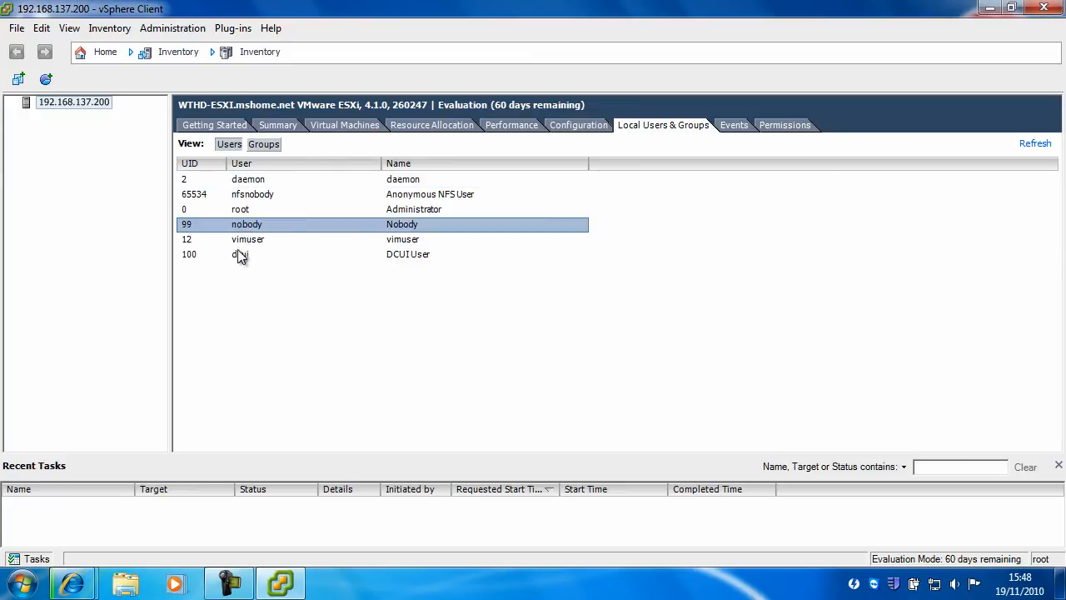
pyautogui.click(733, 124)
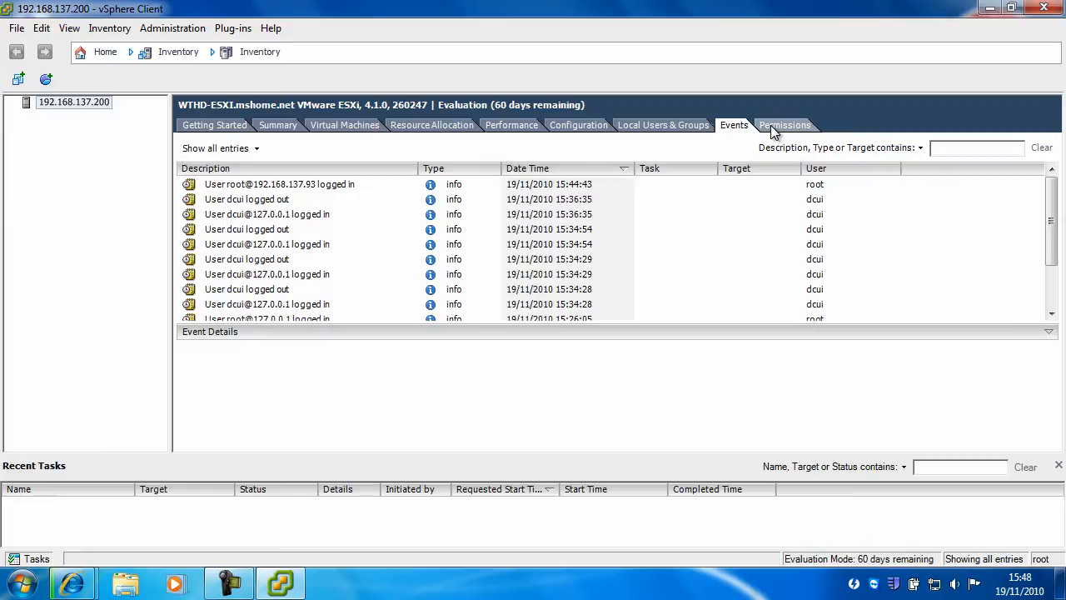
pyautogui.click(783, 123)
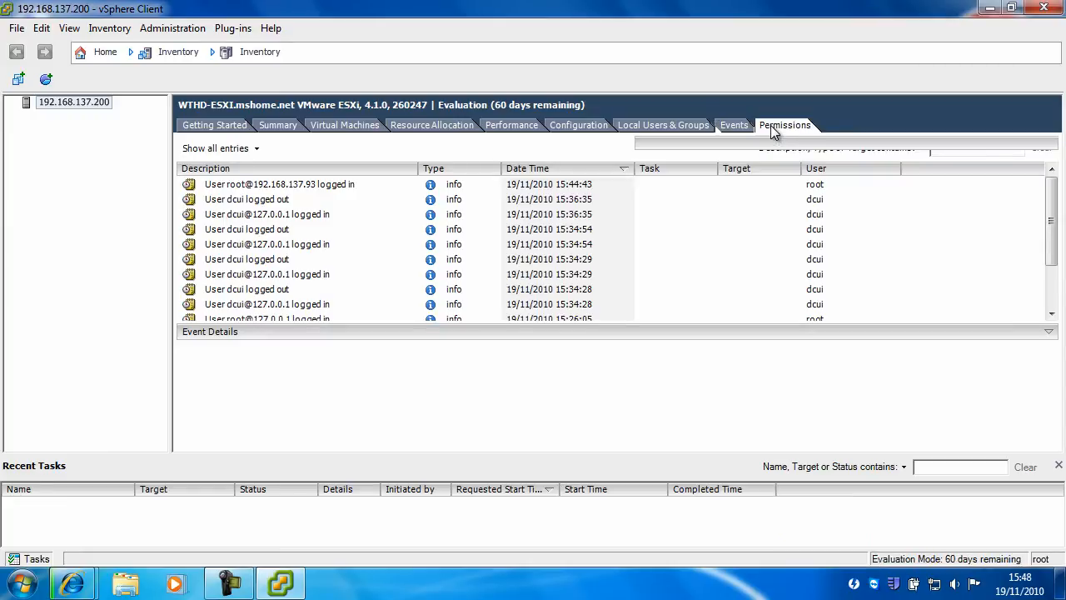
pyautogui.click(783, 123)
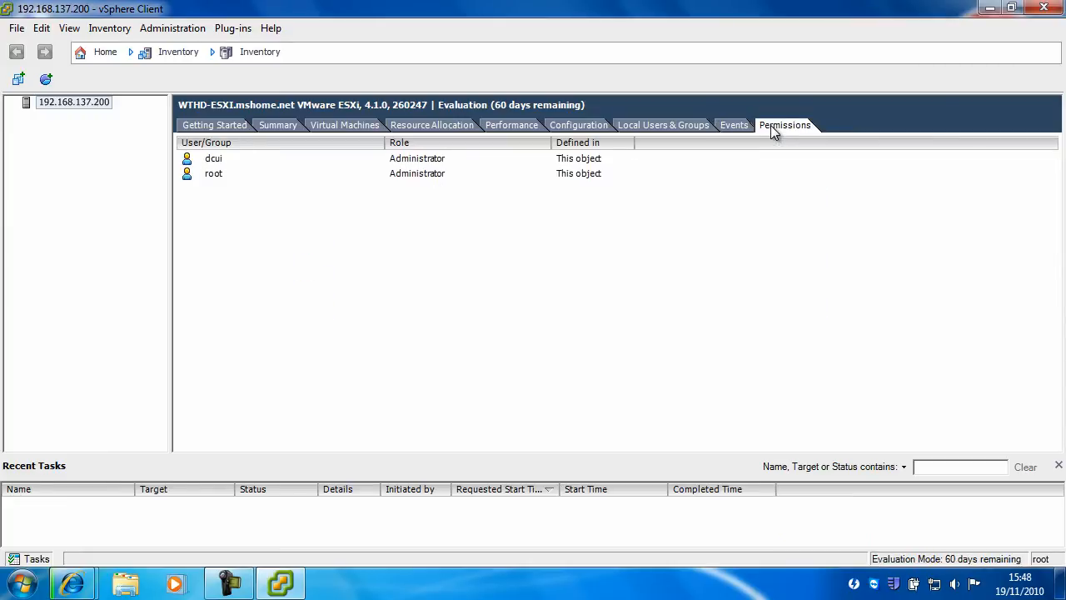
pyautogui.click(662, 125)
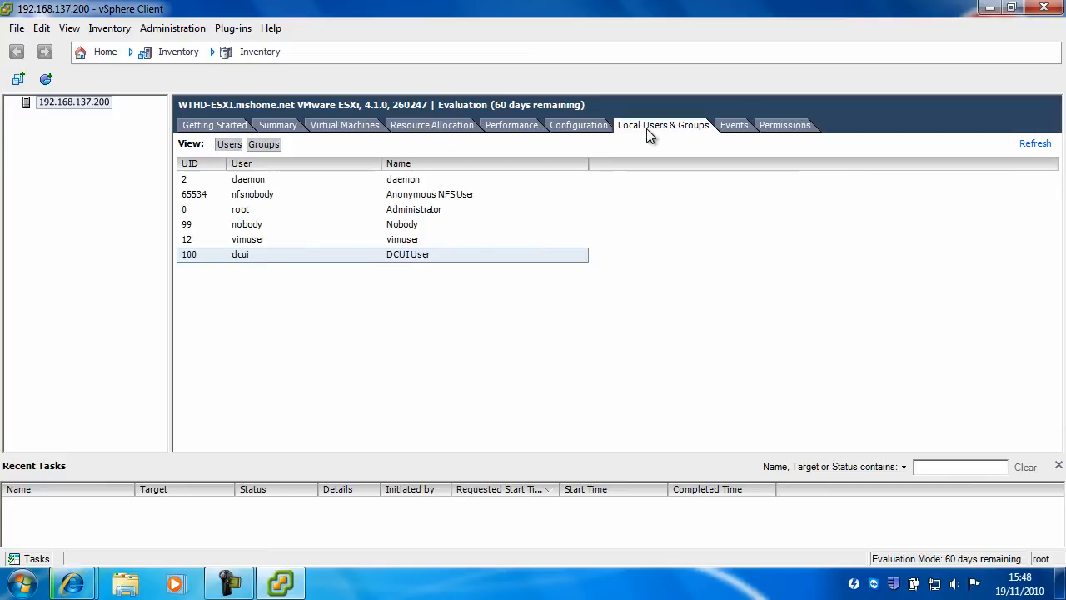
pyautogui.moveTo(956, 138)
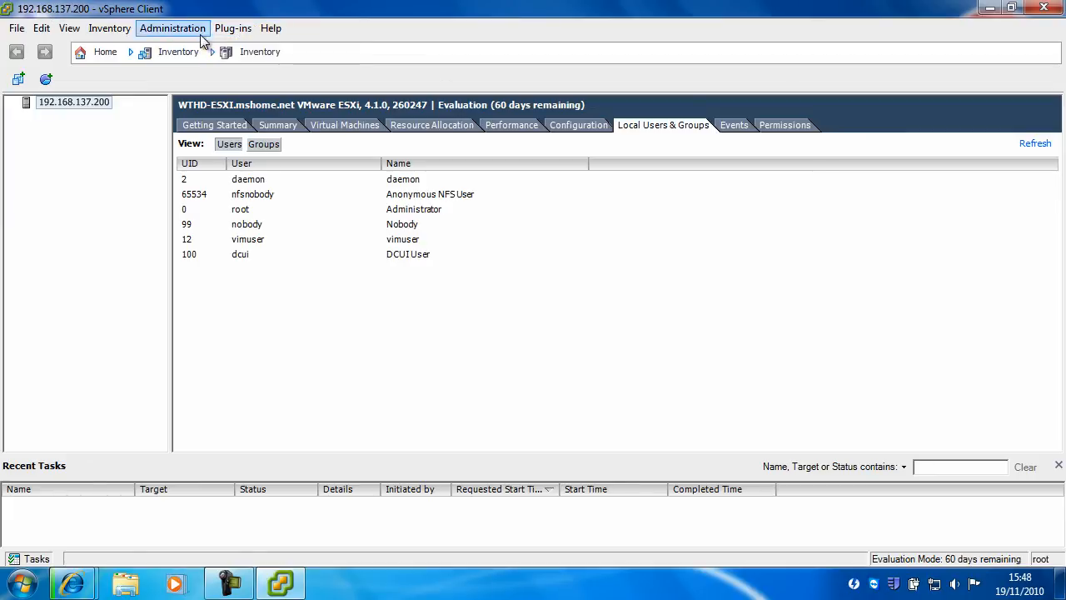
# Browse the Inventory host actions (shutdown, reboot, reports), then show the View menu options
pyautogui.click(110, 26)
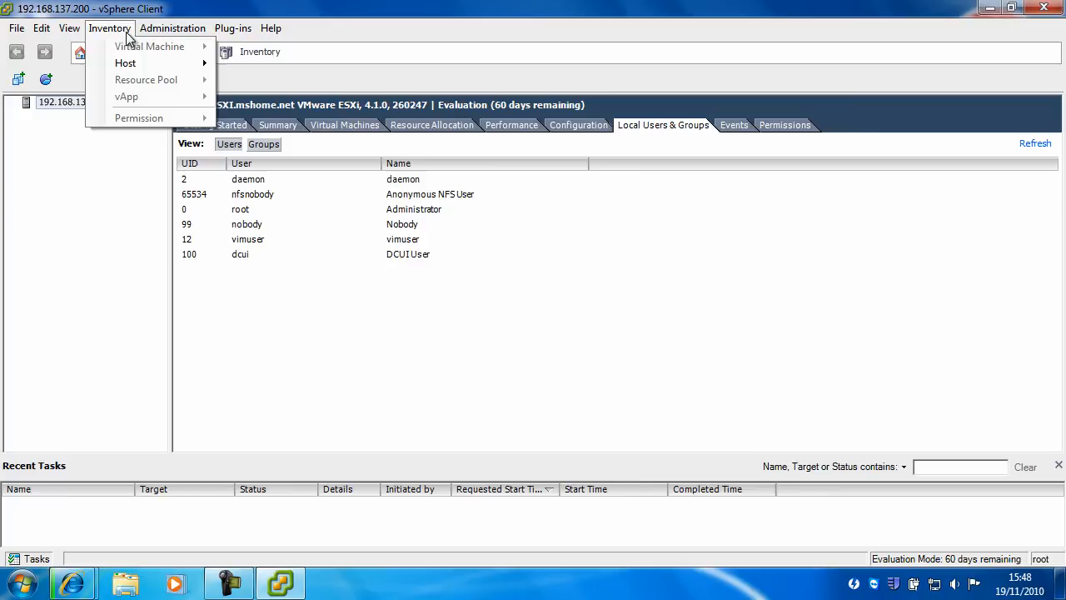
pyautogui.moveTo(125, 63)
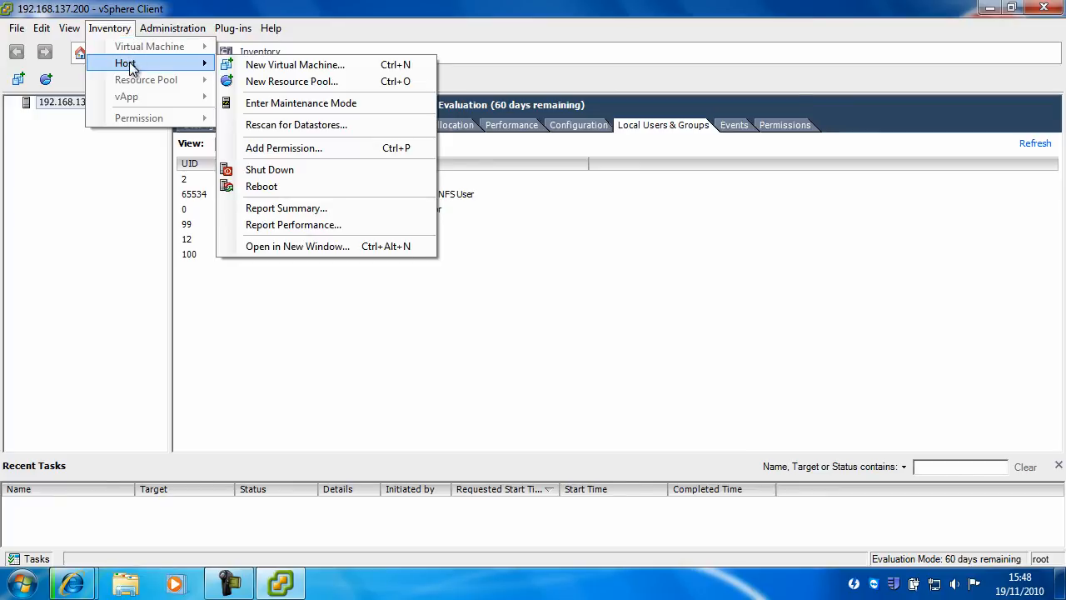
pyautogui.moveTo(295, 63)
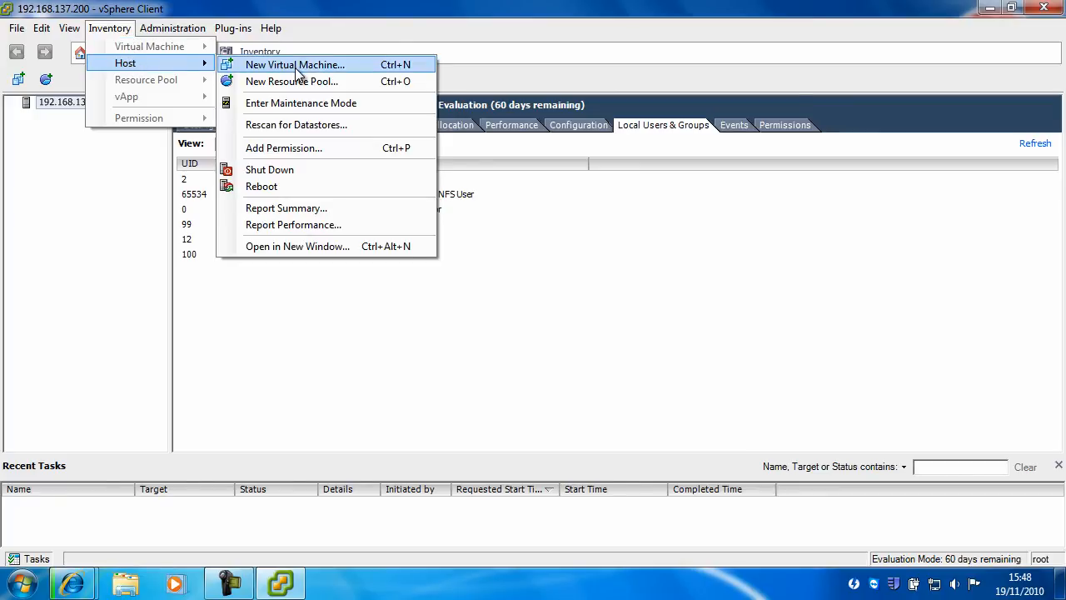
pyautogui.moveTo(292, 80)
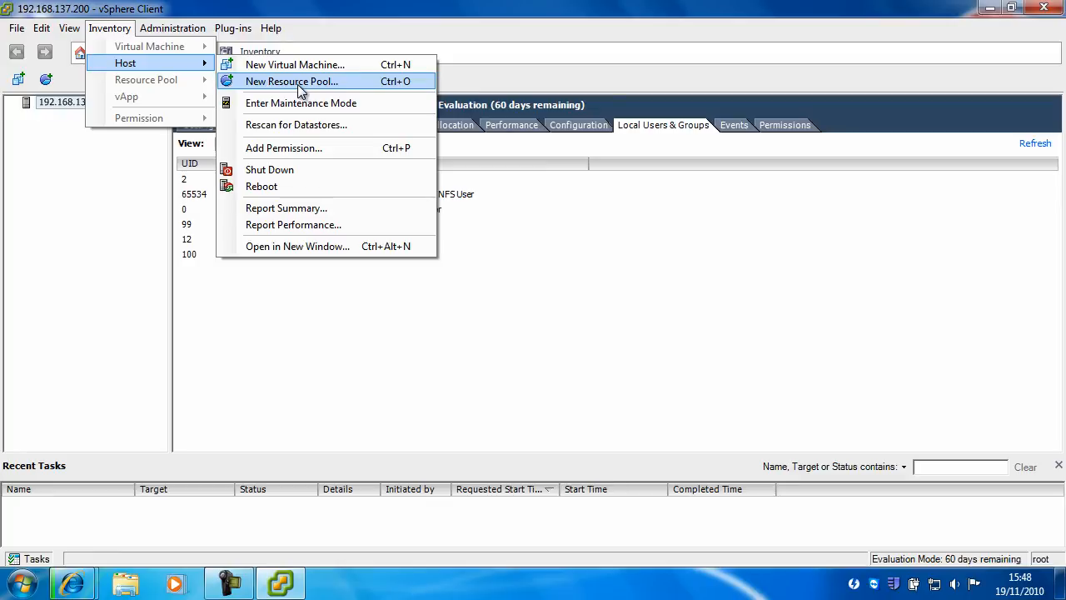
pyautogui.moveTo(325, 108)
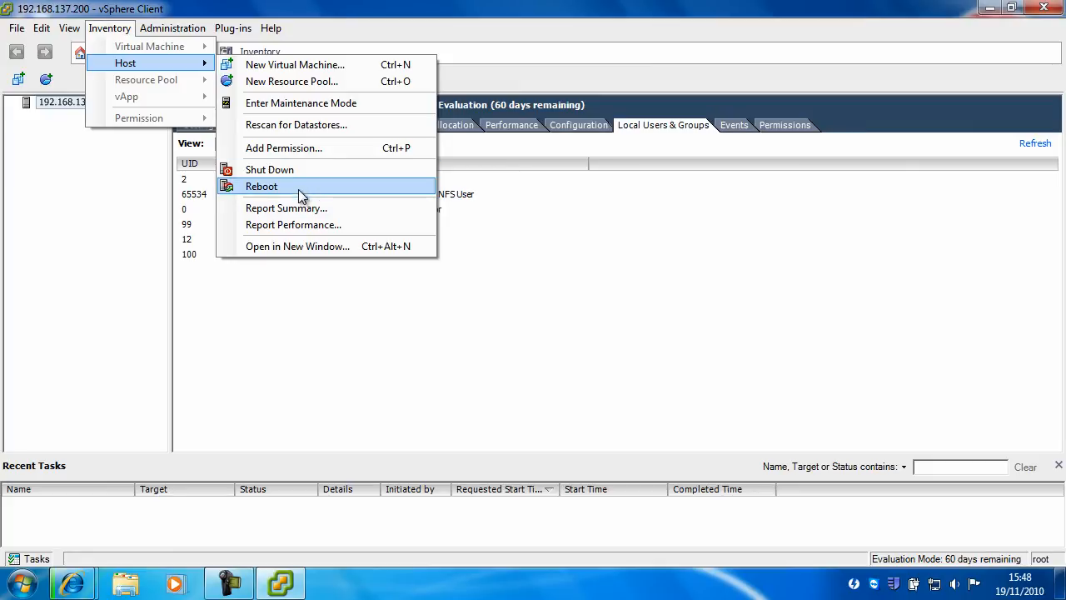
pyautogui.moveTo(286, 207)
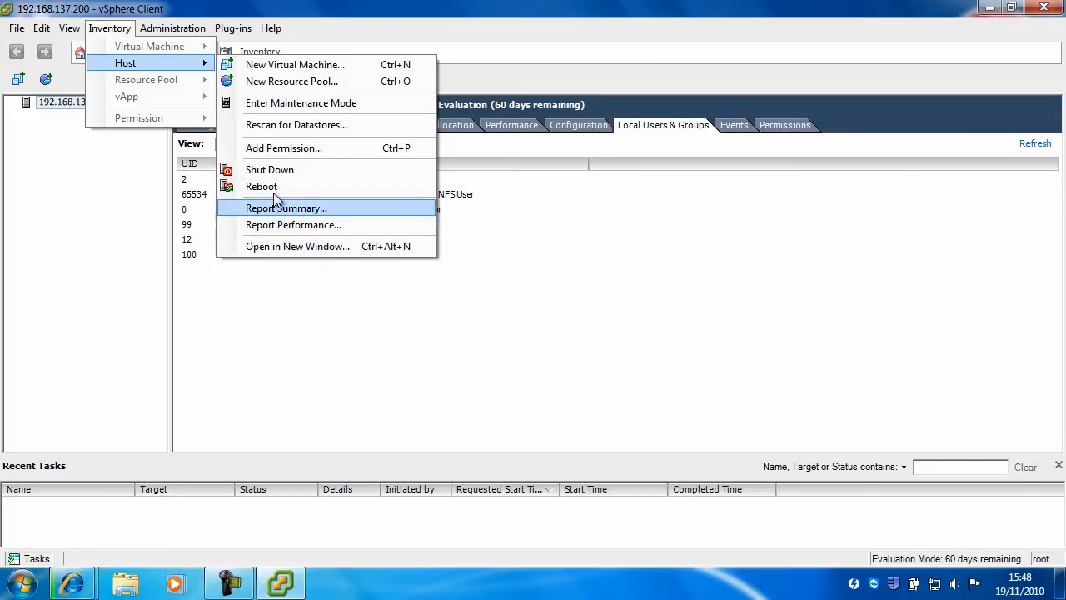
pyautogui.click(70, 27)
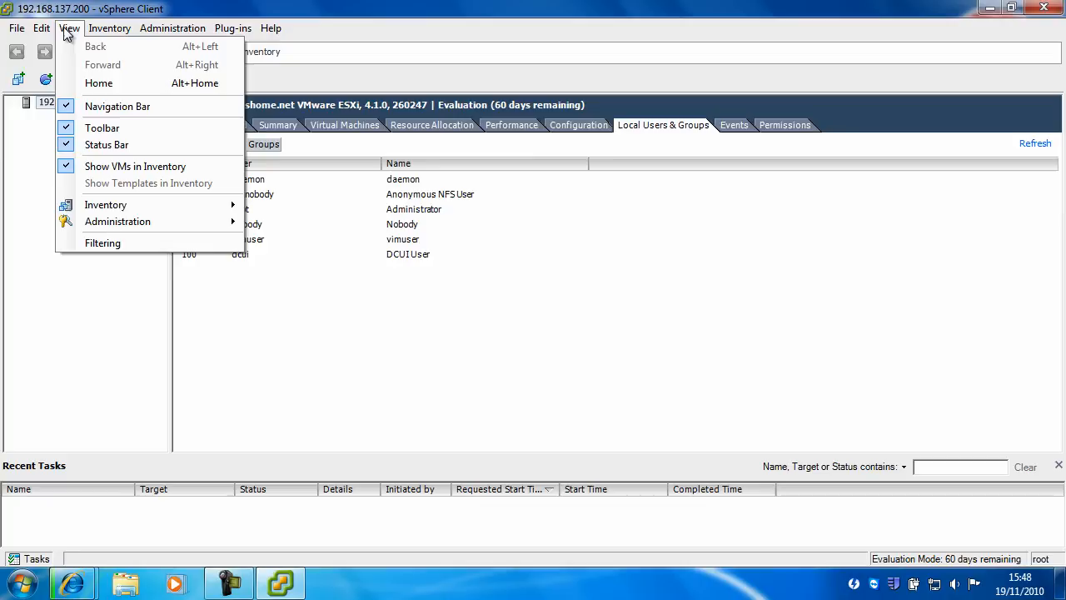
pyautogui.moveTo(117, 220)
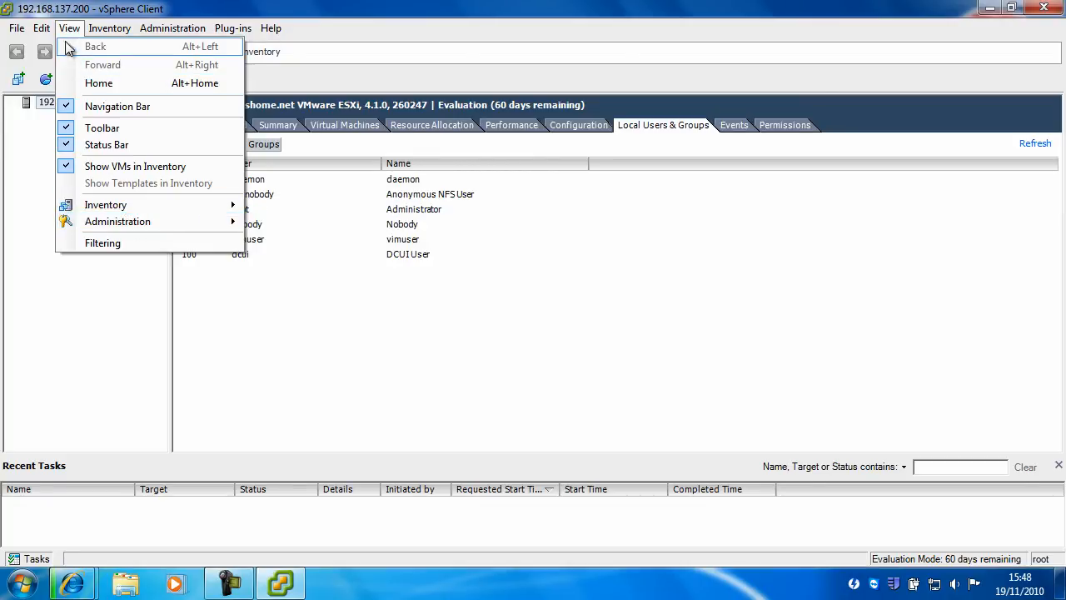
# Browse the File menu commands such as Deploy Template, Export and Exit
pyautogui.click(15, 27)
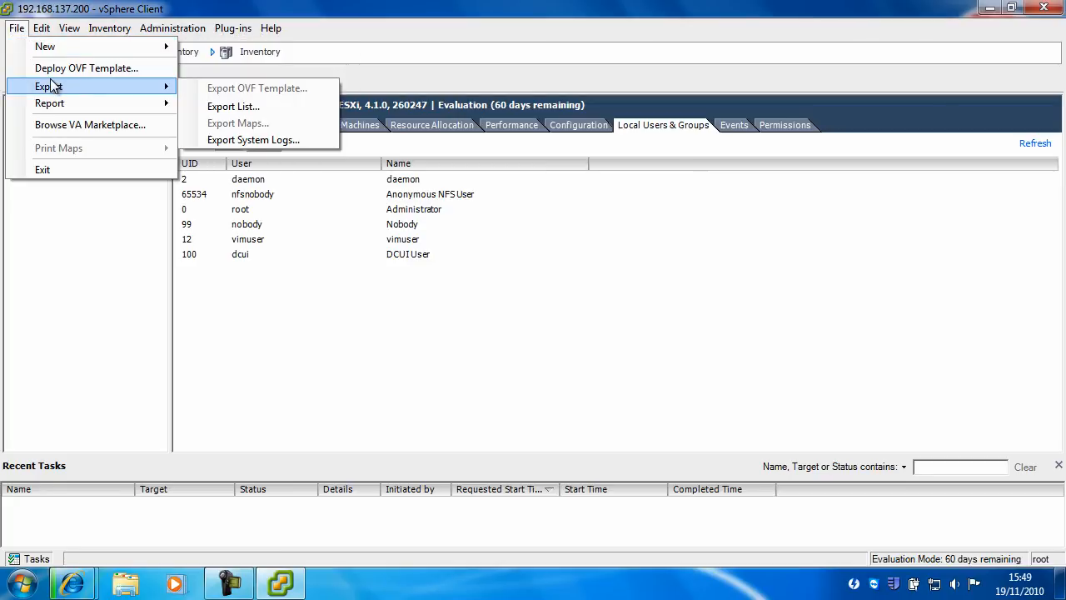
pyautogui.moveTo(53, 103)
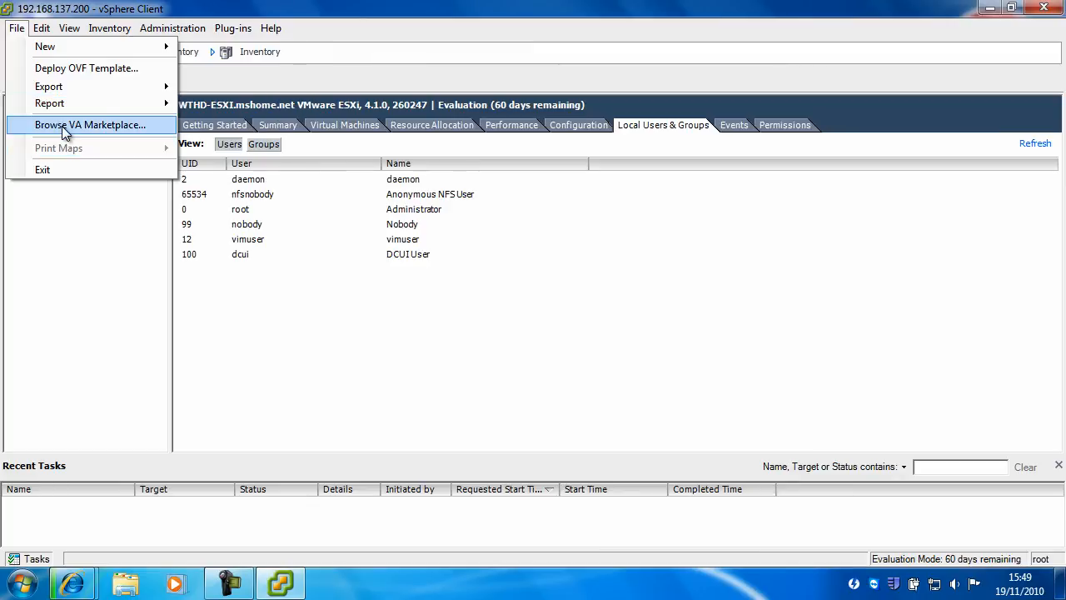
pyautogui.moveTo(156, 279)
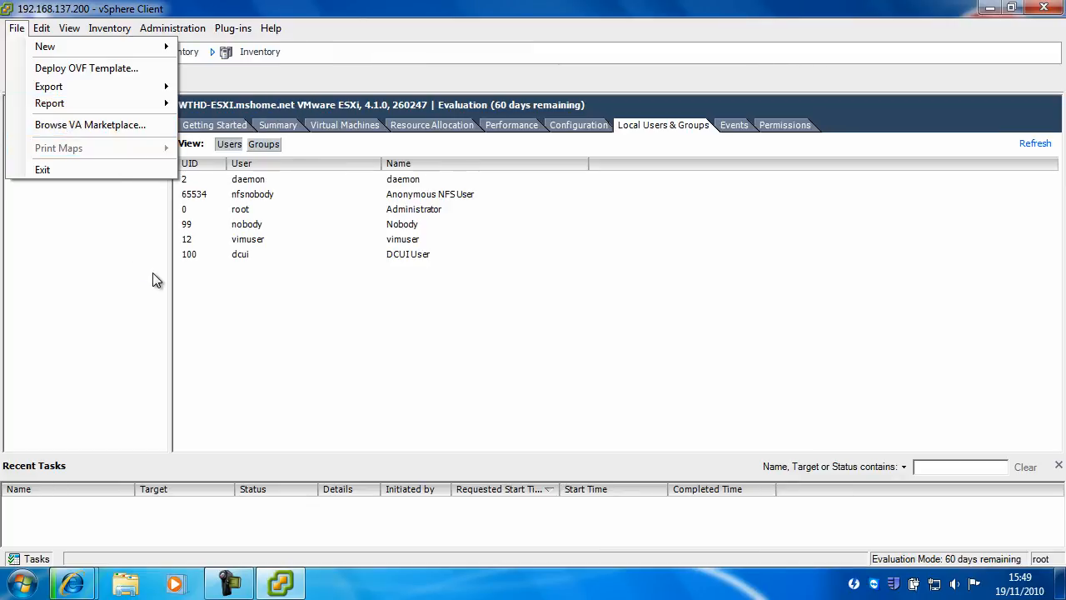